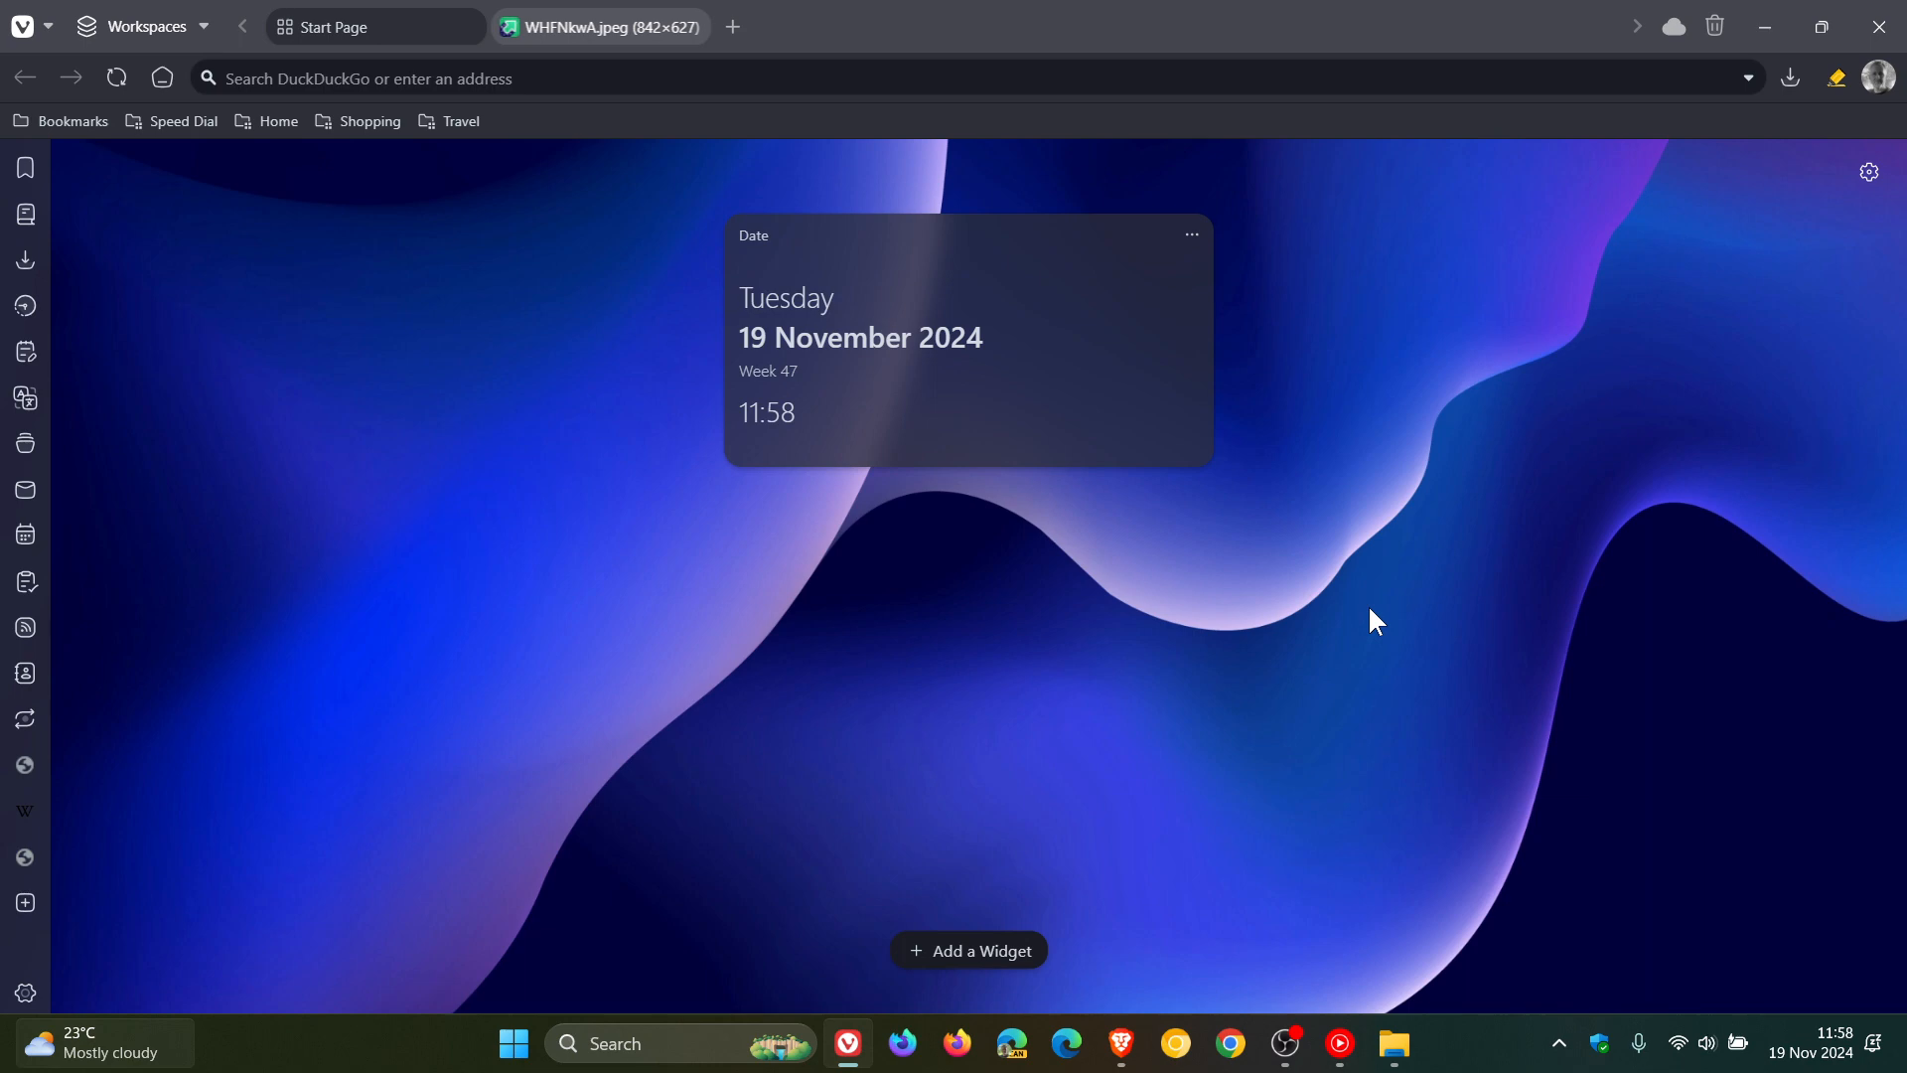
mouse_move(1017, 817)
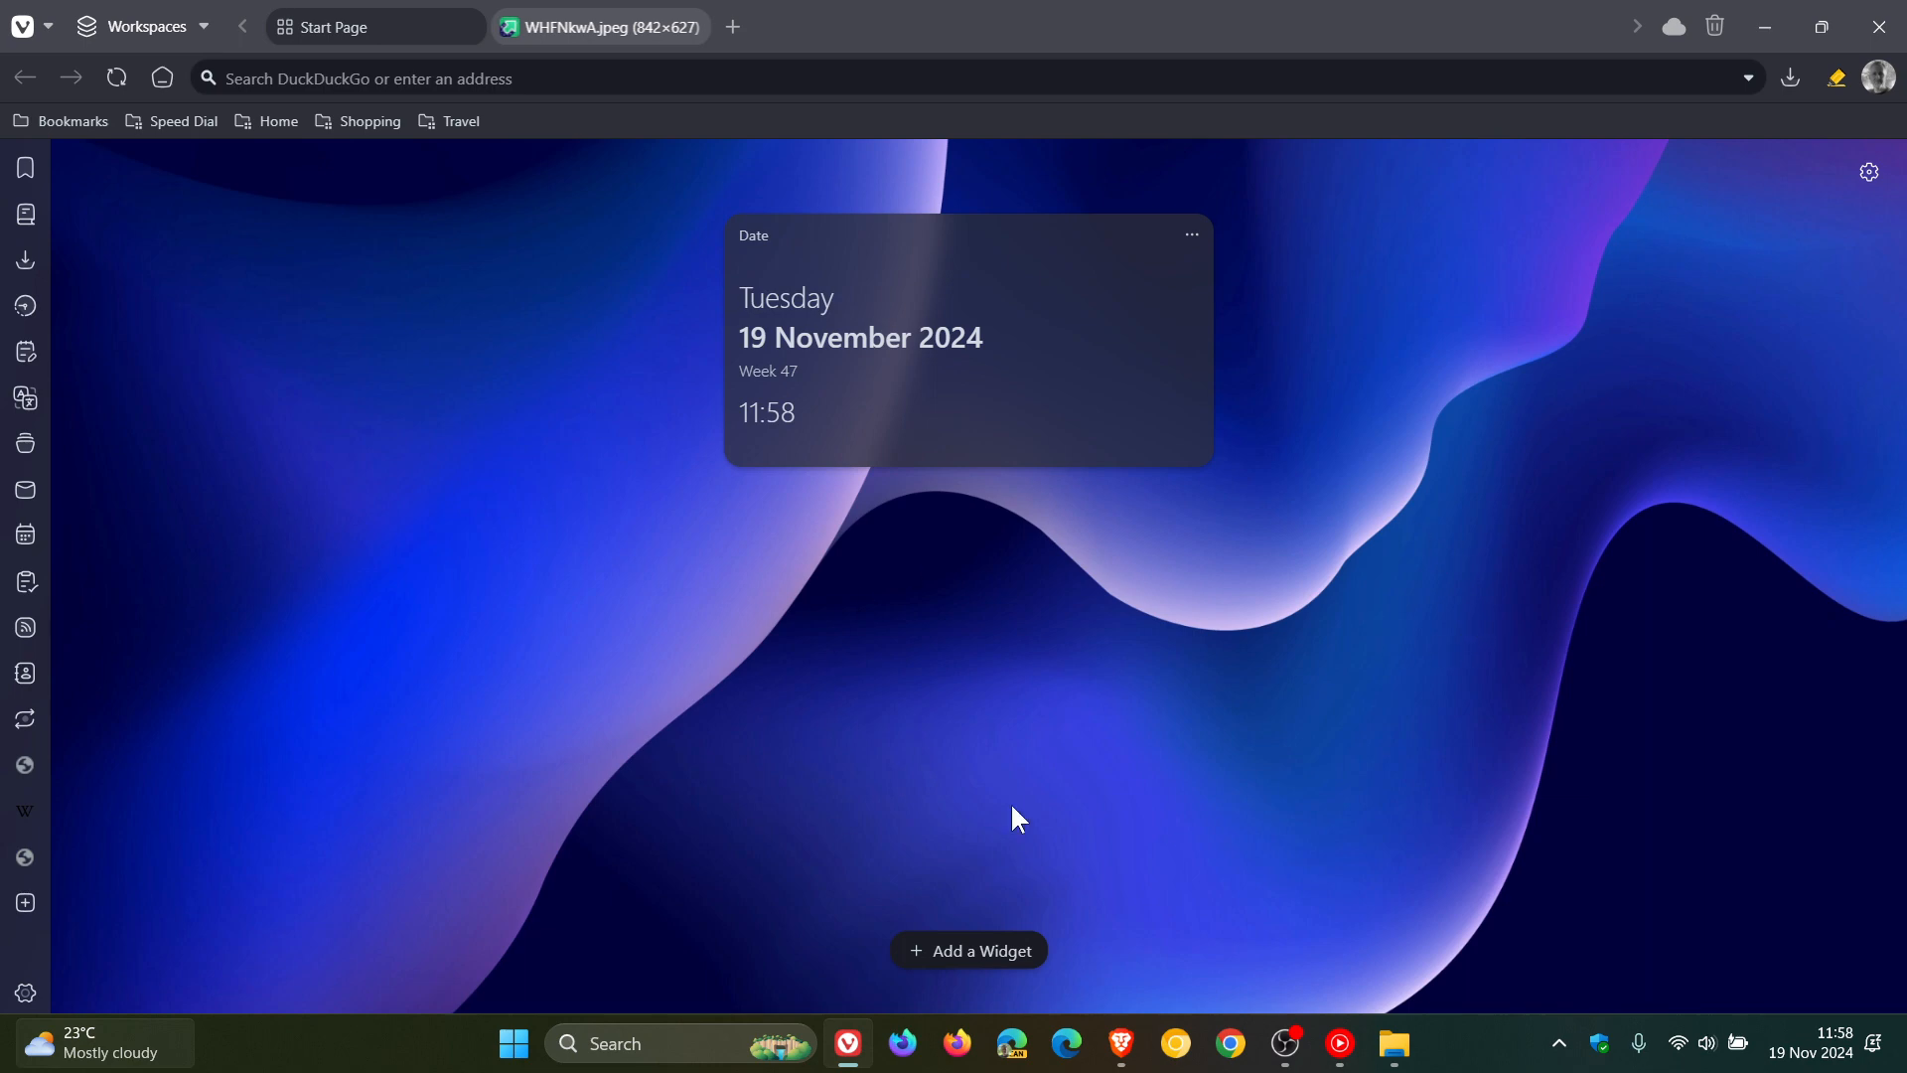
mouse_move(1513, 646)
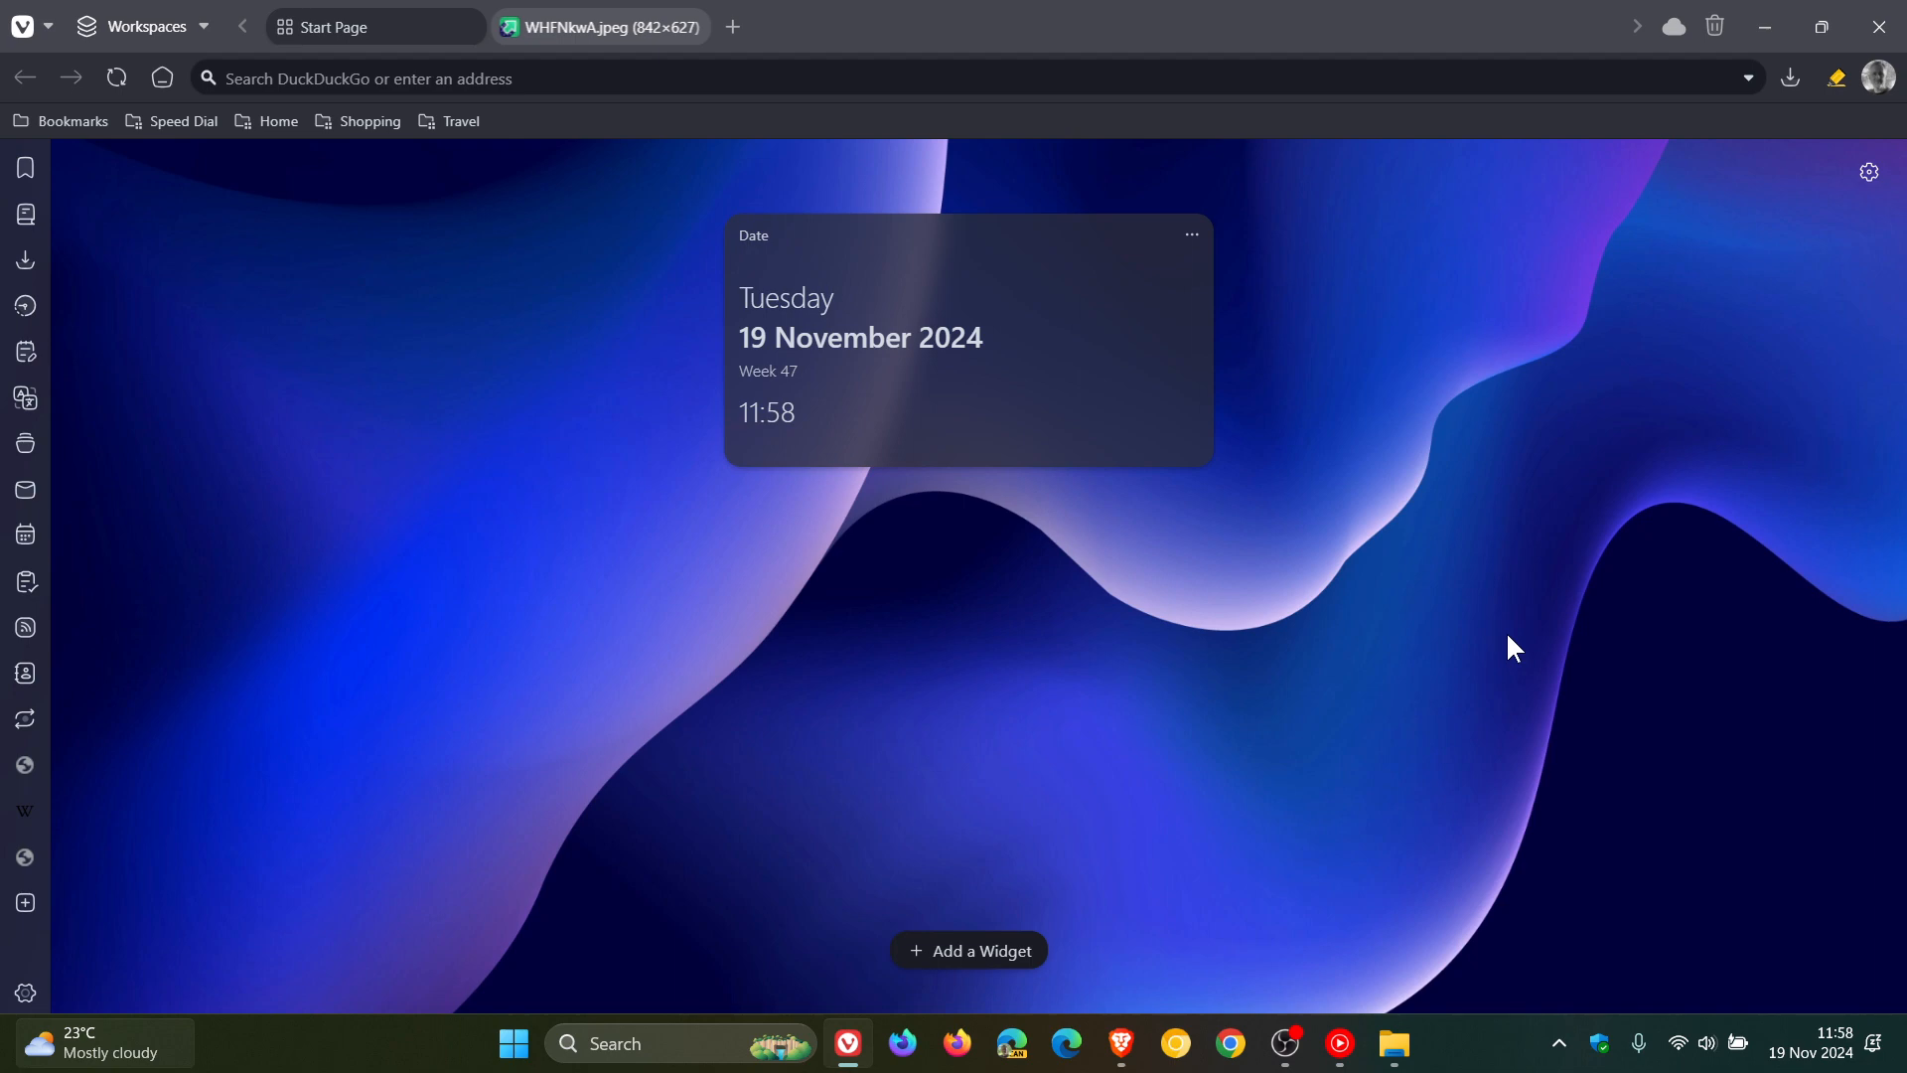
mouse_move(1206, 109)
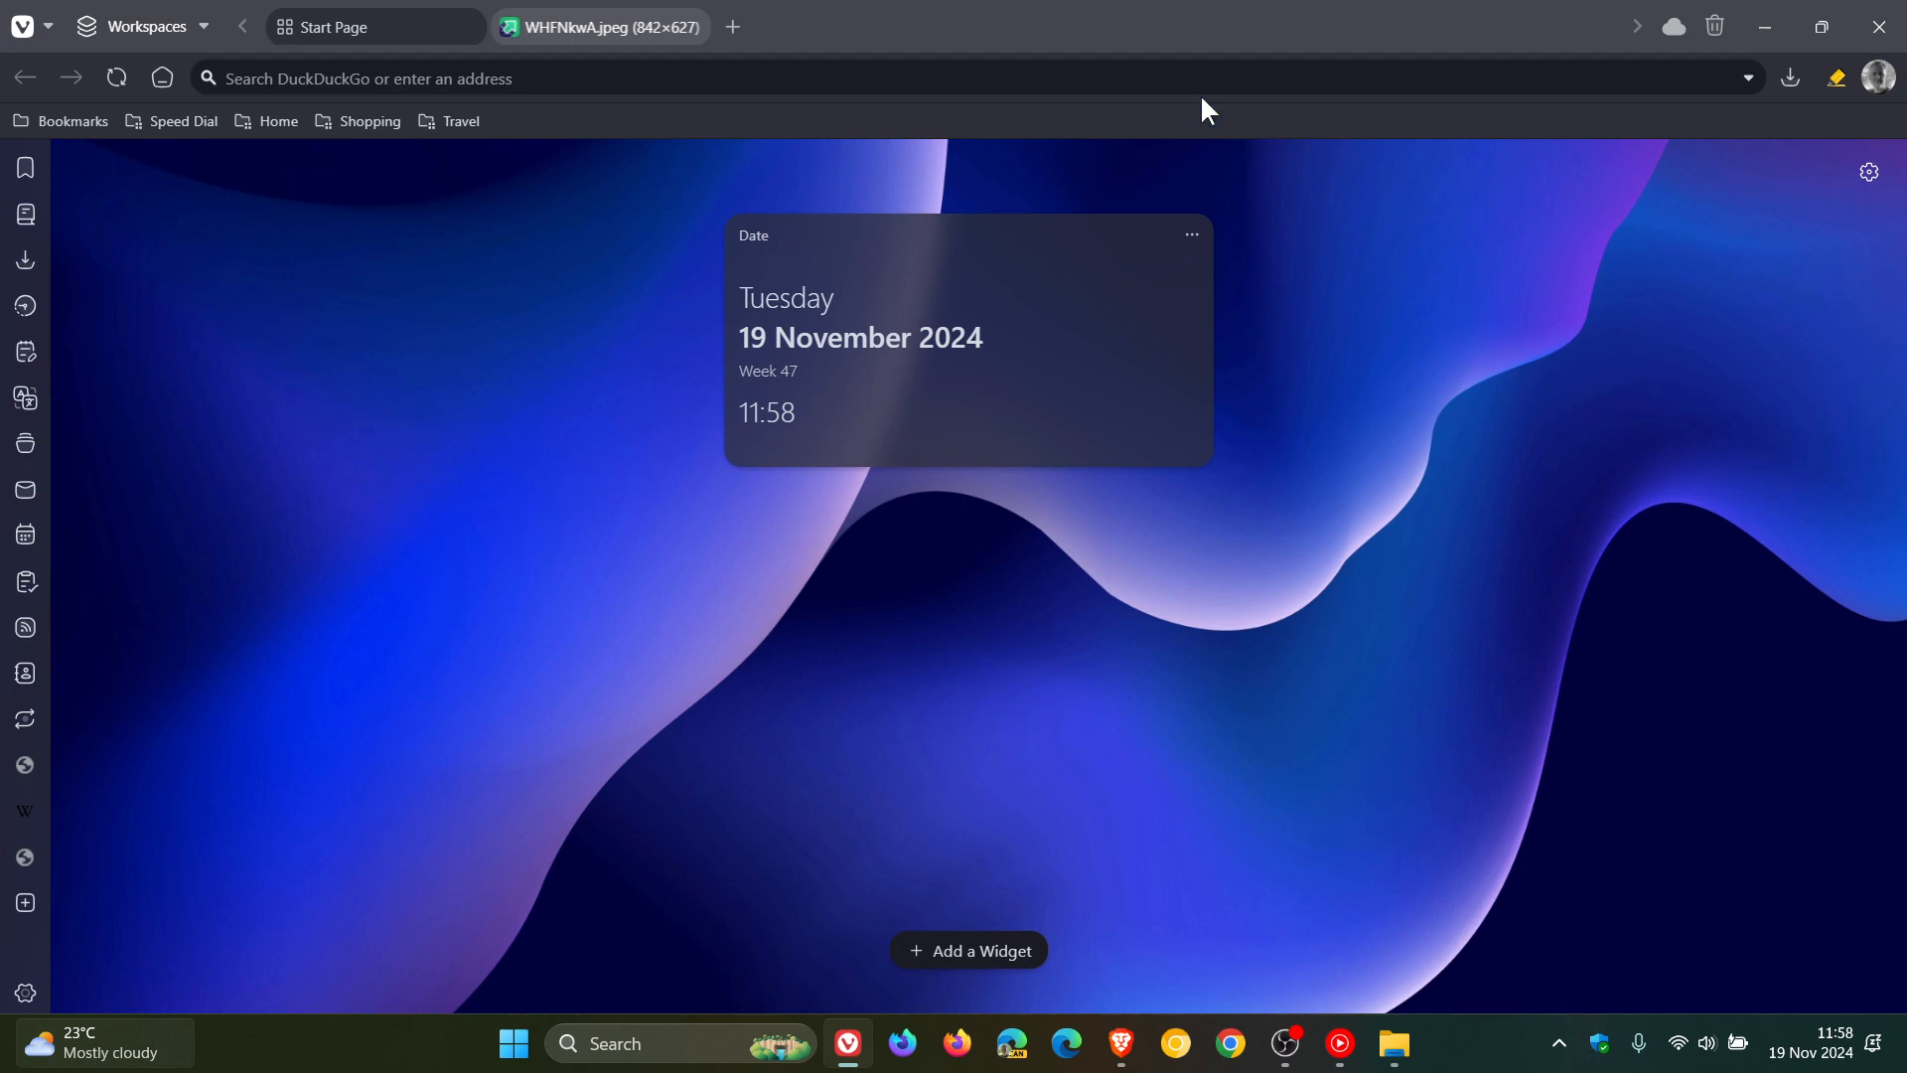
mouse_move(1432, 589)
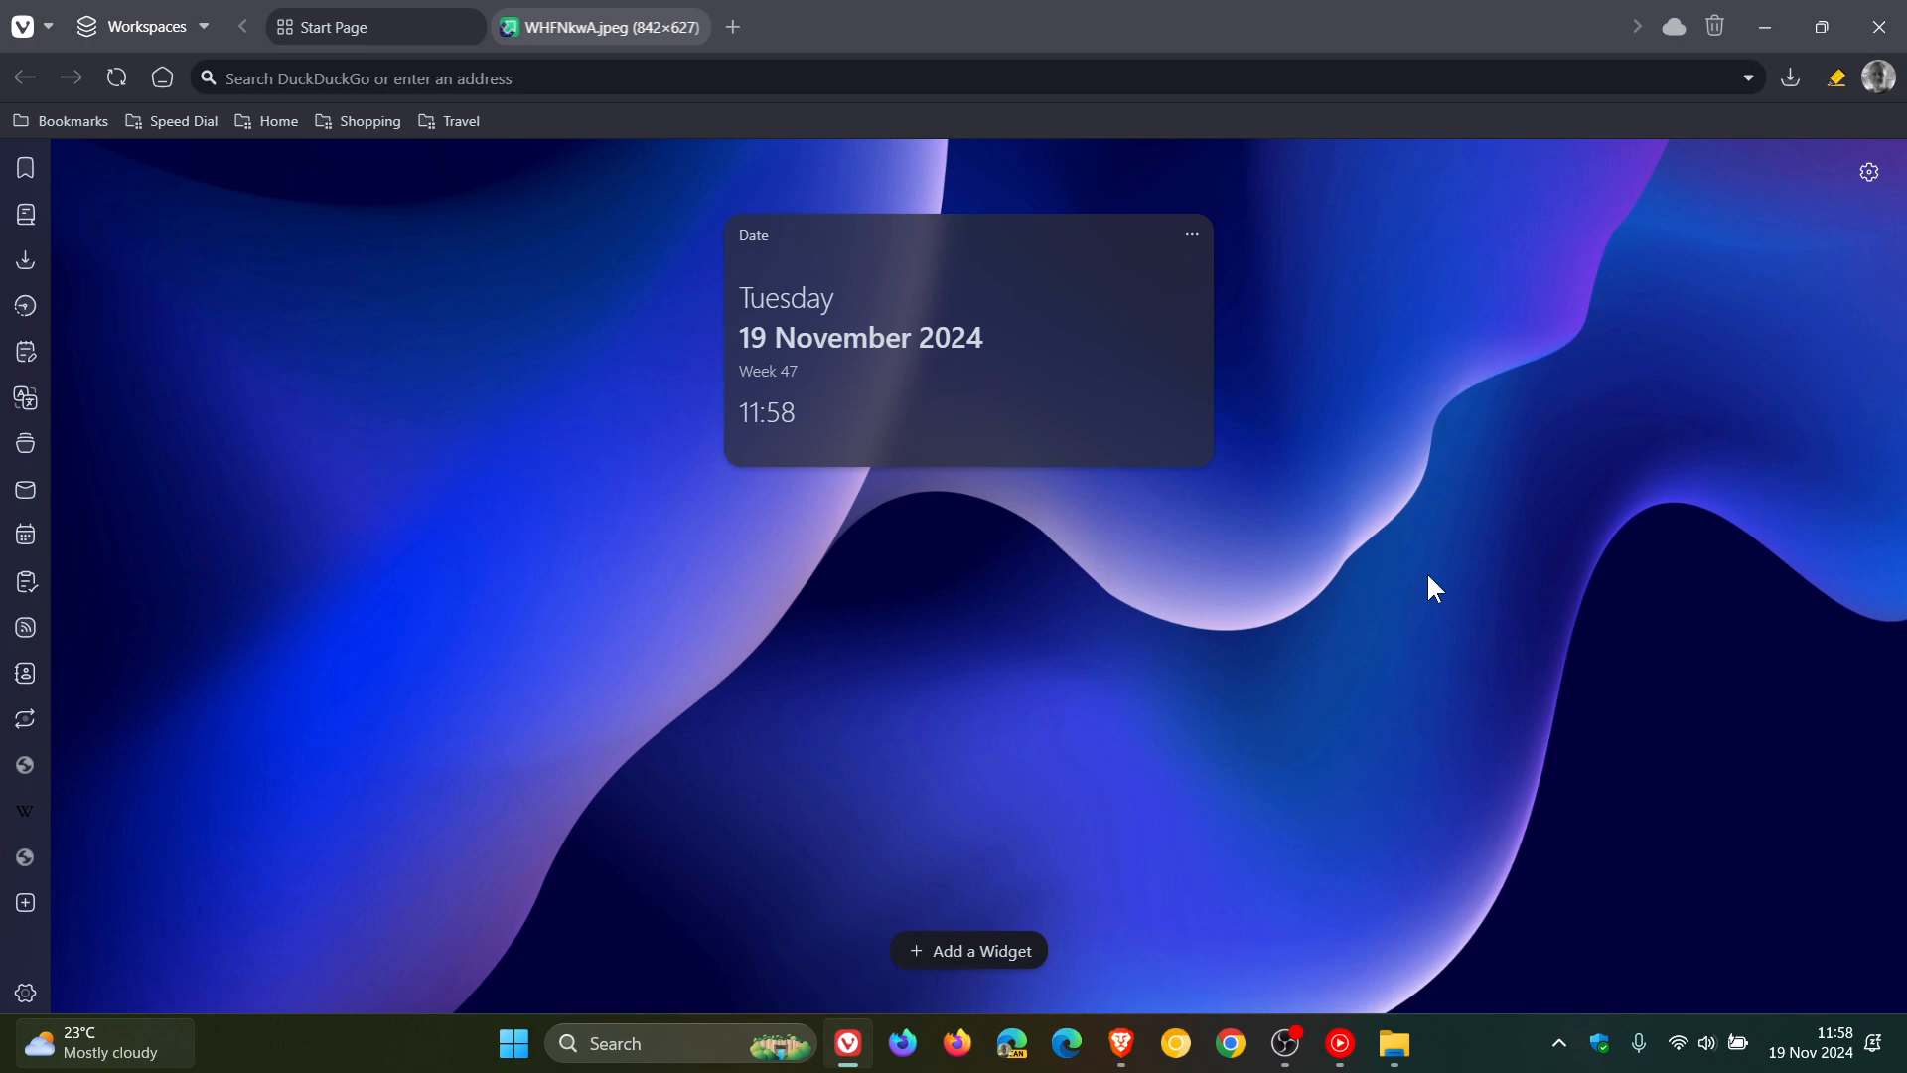
Add a Sticky Note widget below the Date widget, then switch to the weather screenshot tab
left_click(969, 949)
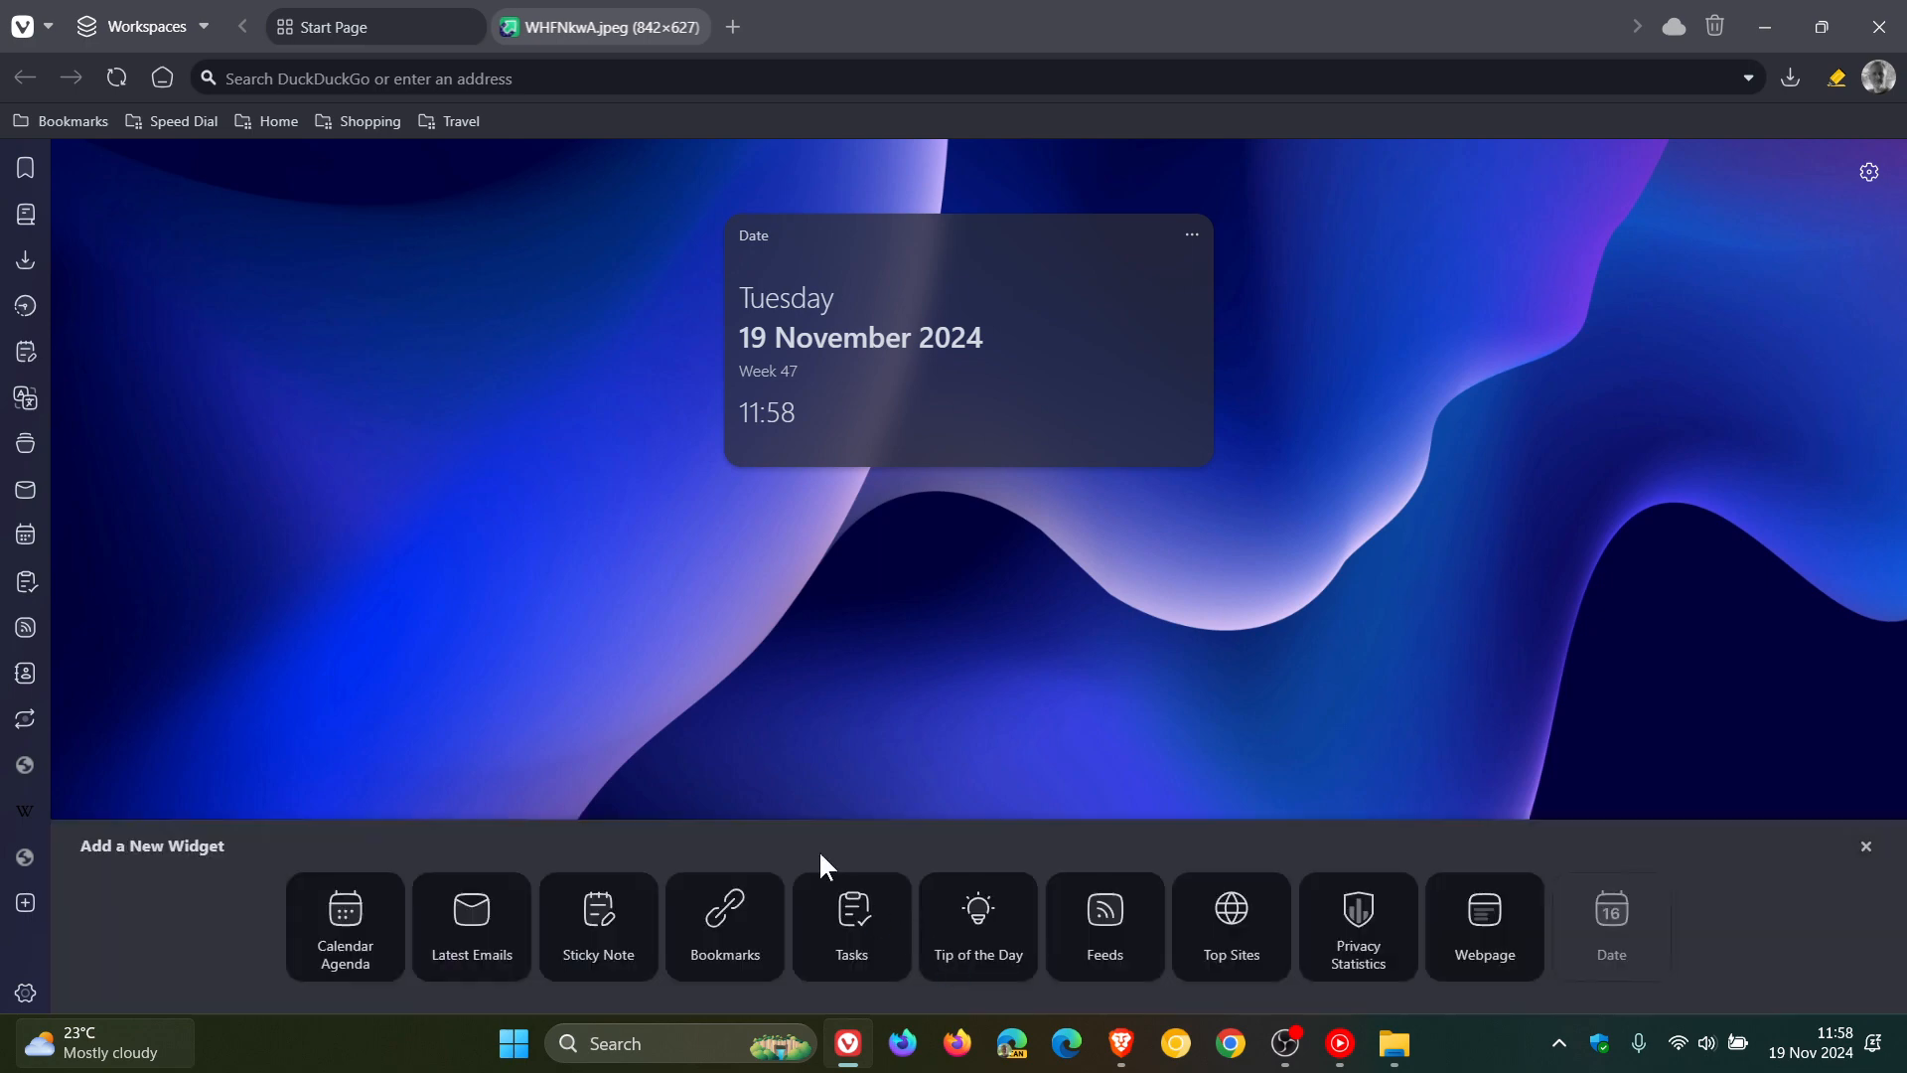
mouse_move(1052, 730)
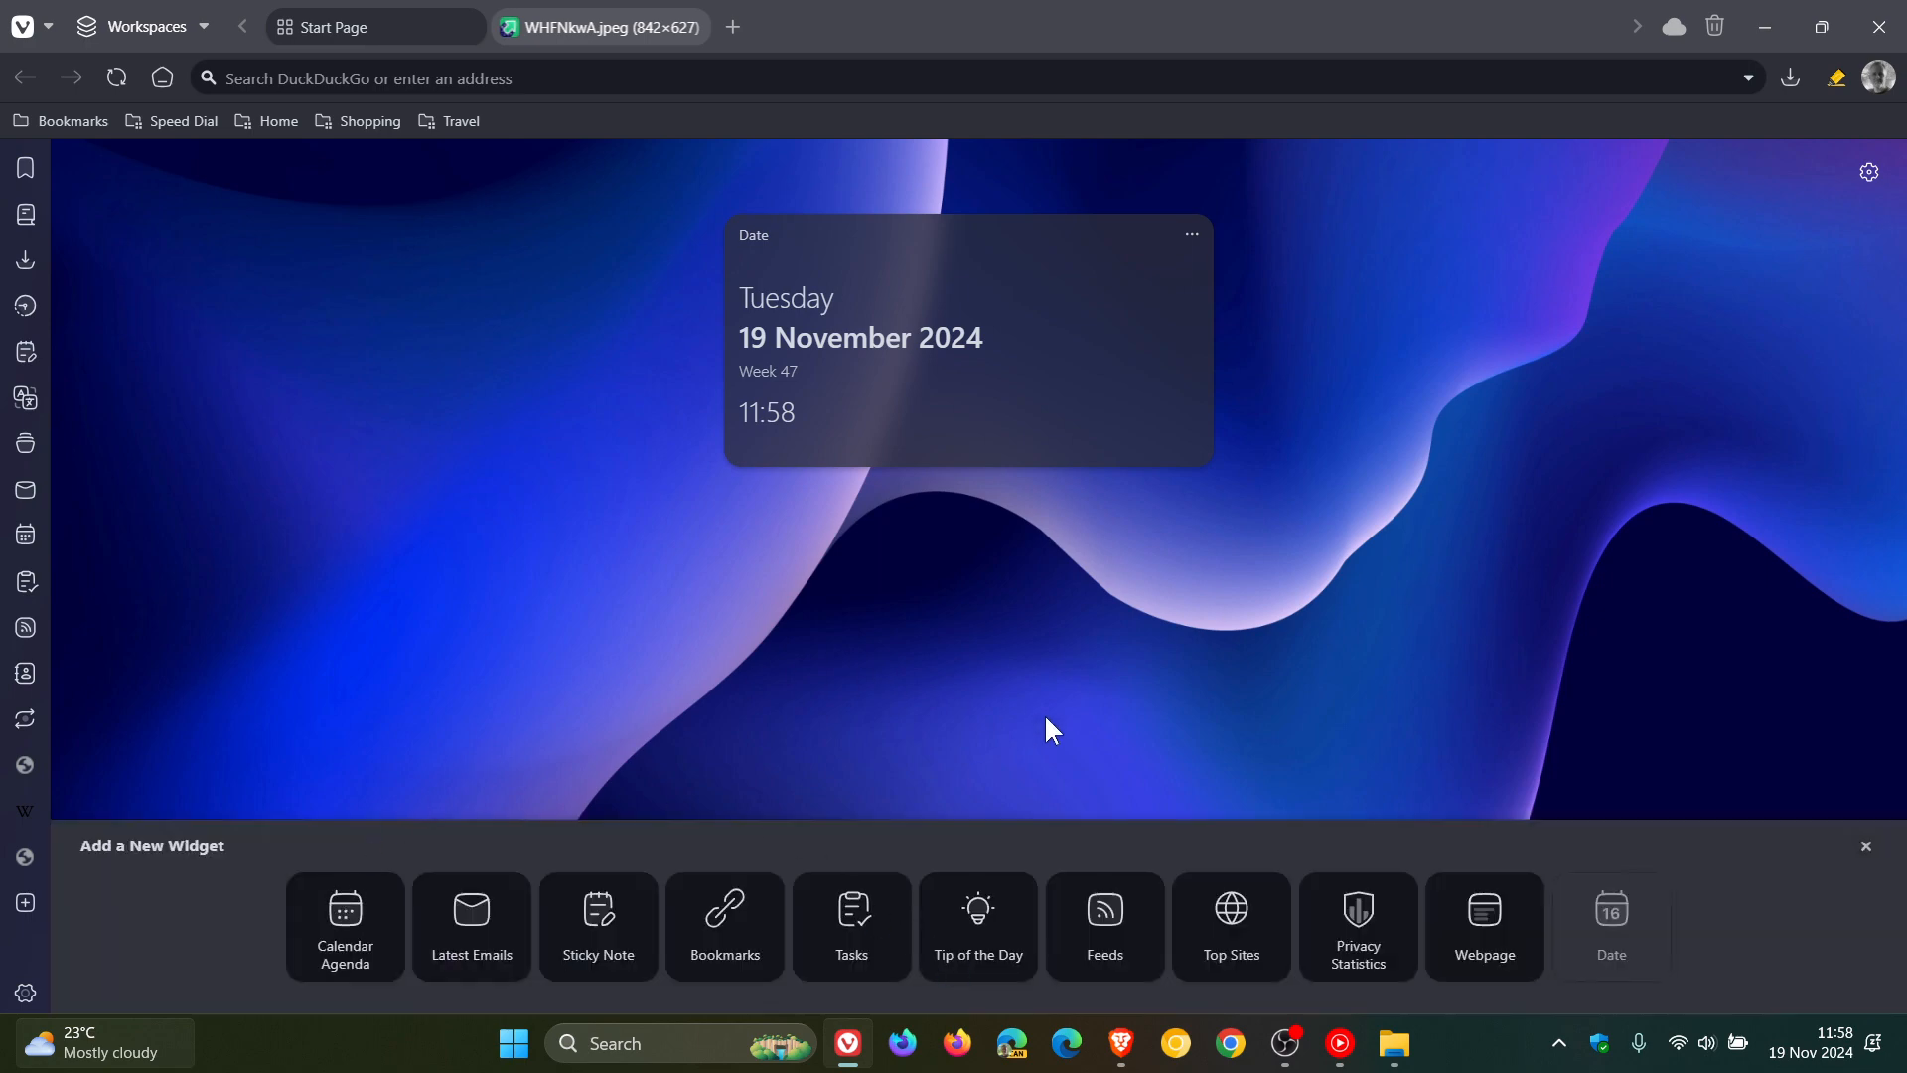
mouse_move(803, 698)
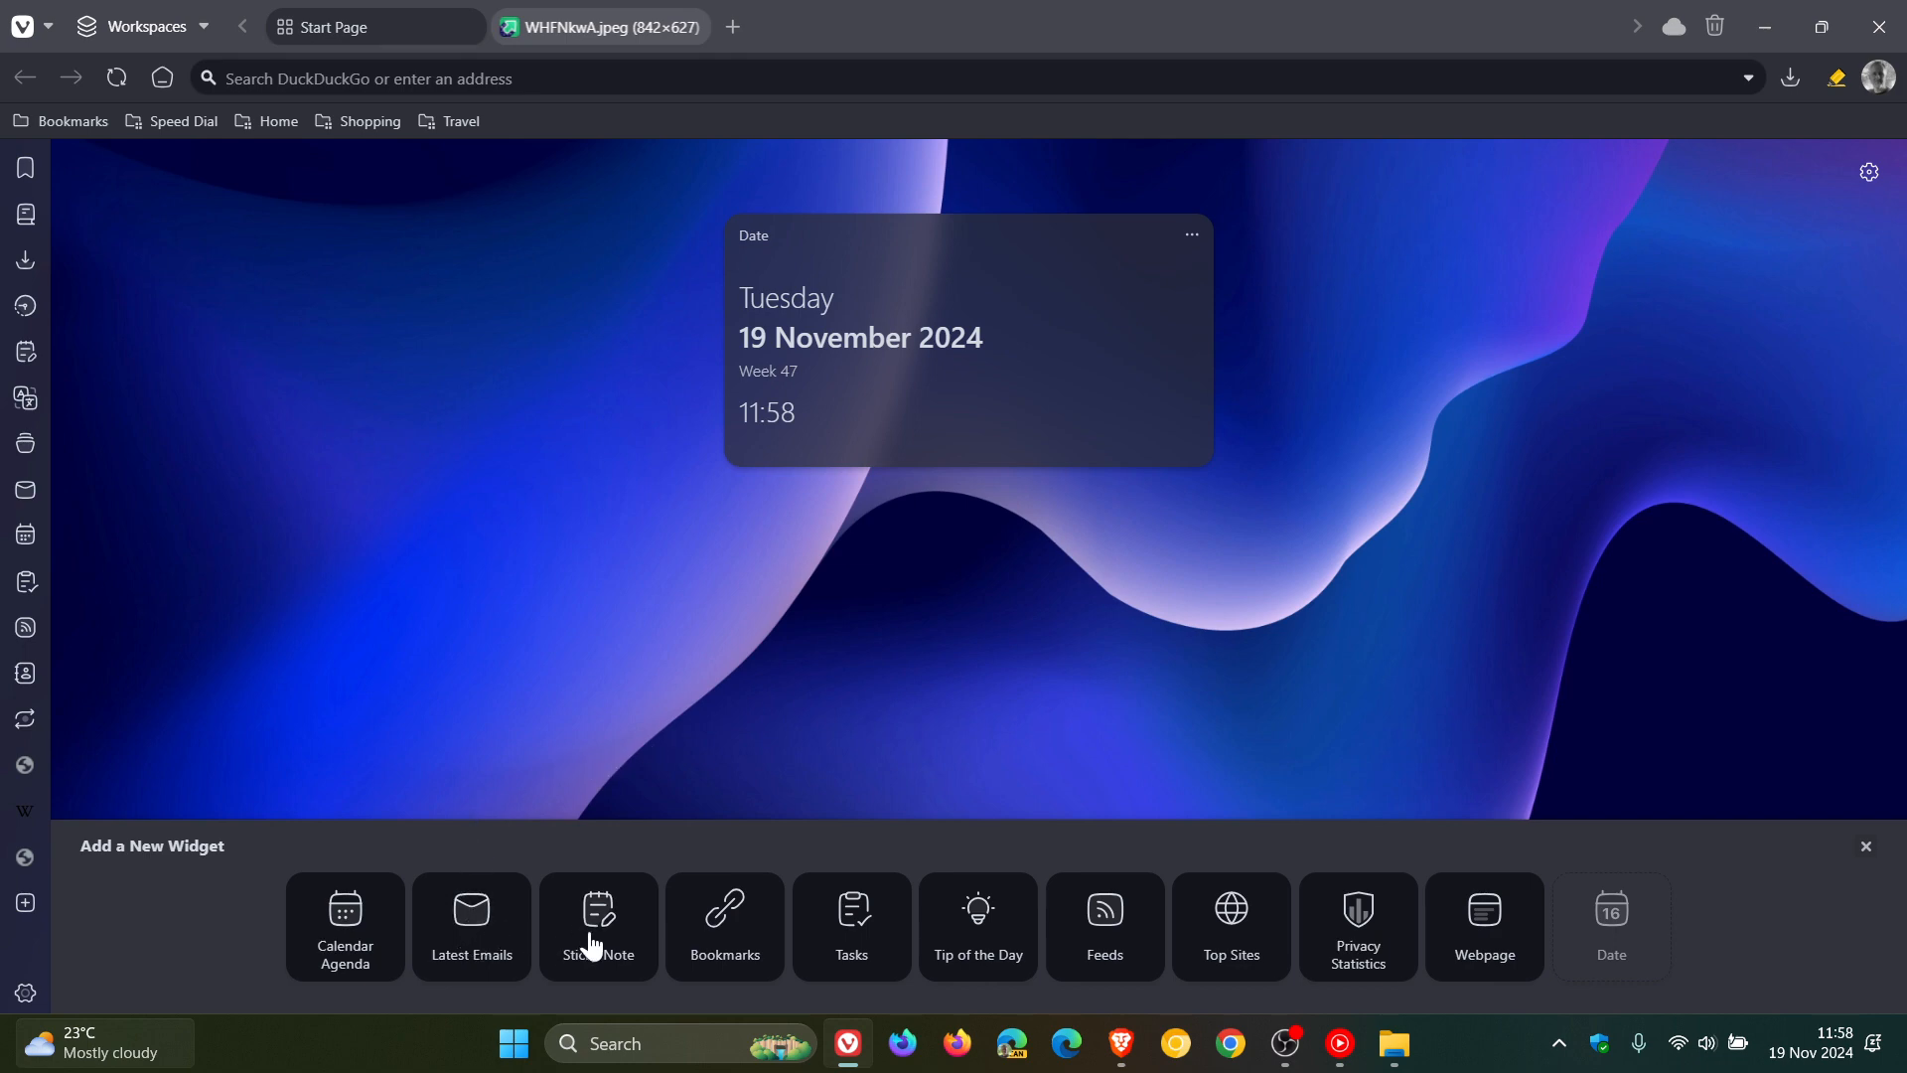
left_click(596, 925)
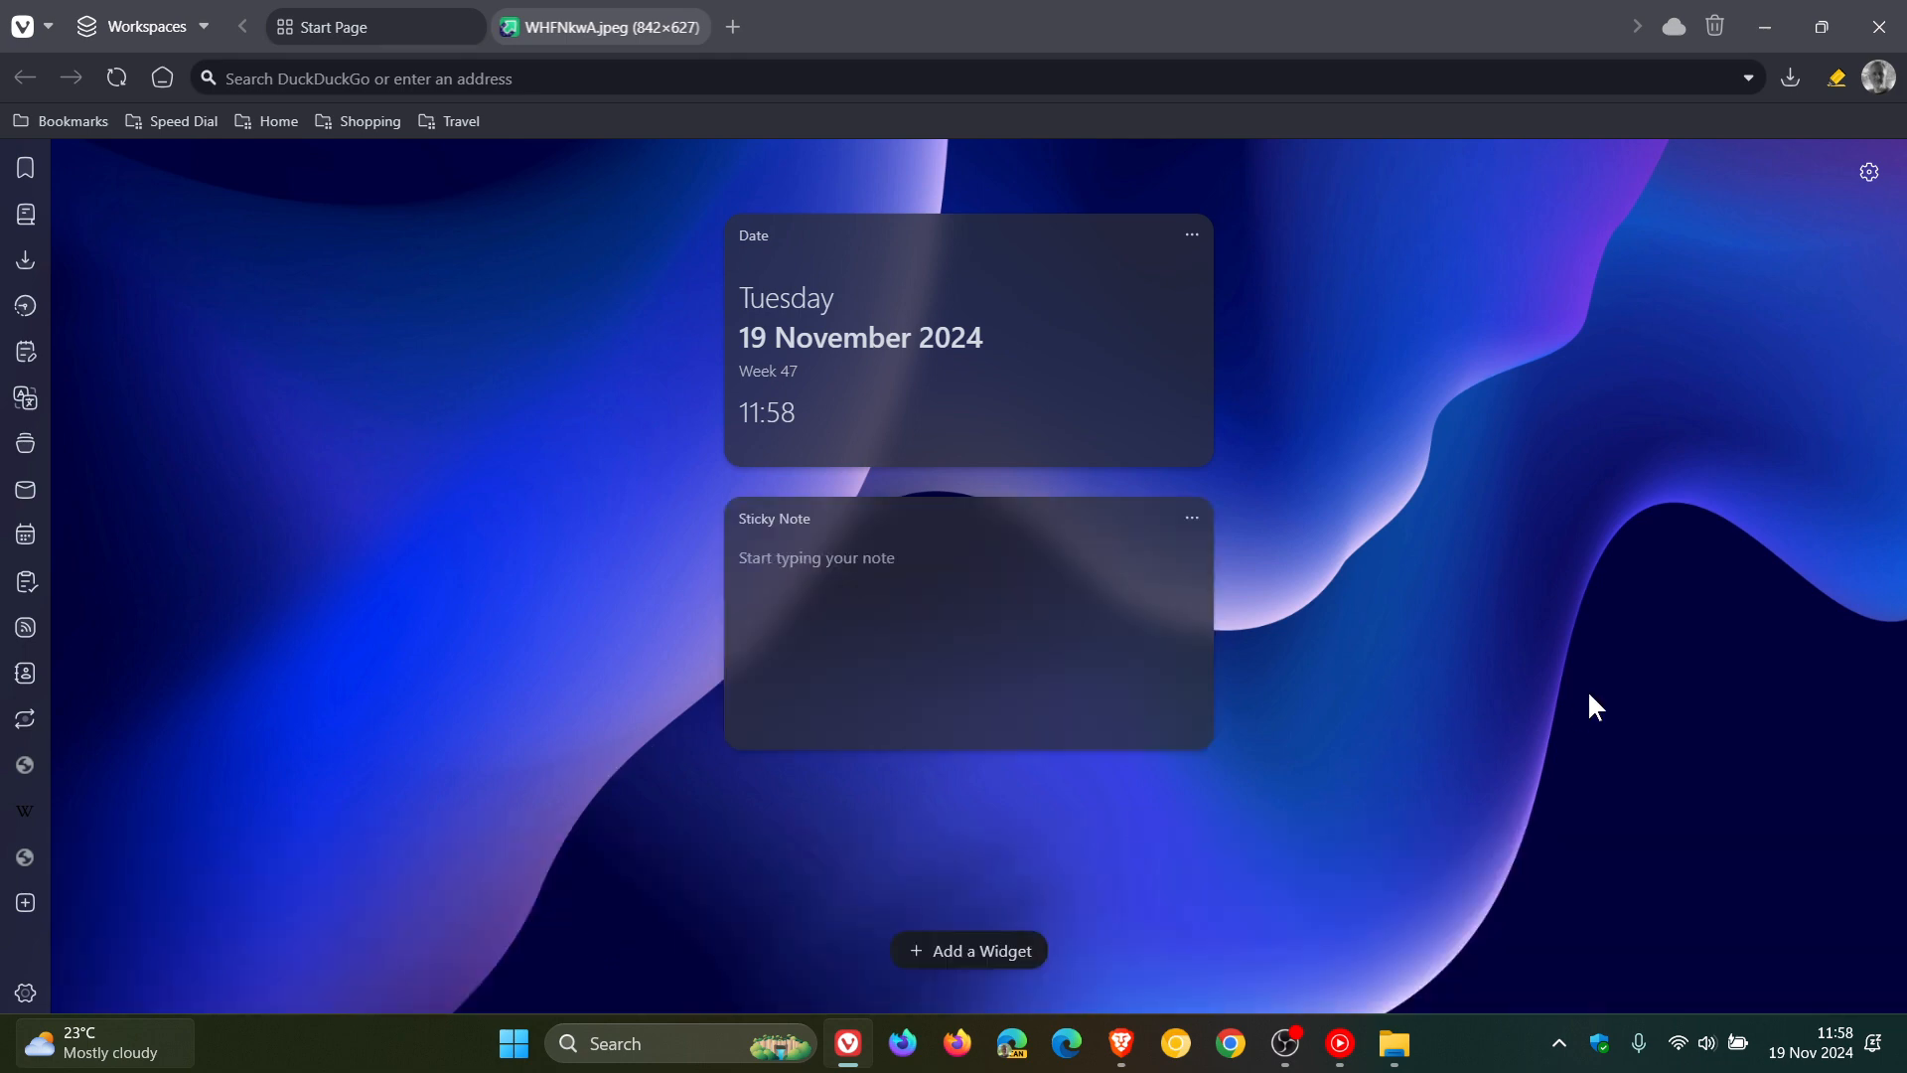
left_click(969, 949)
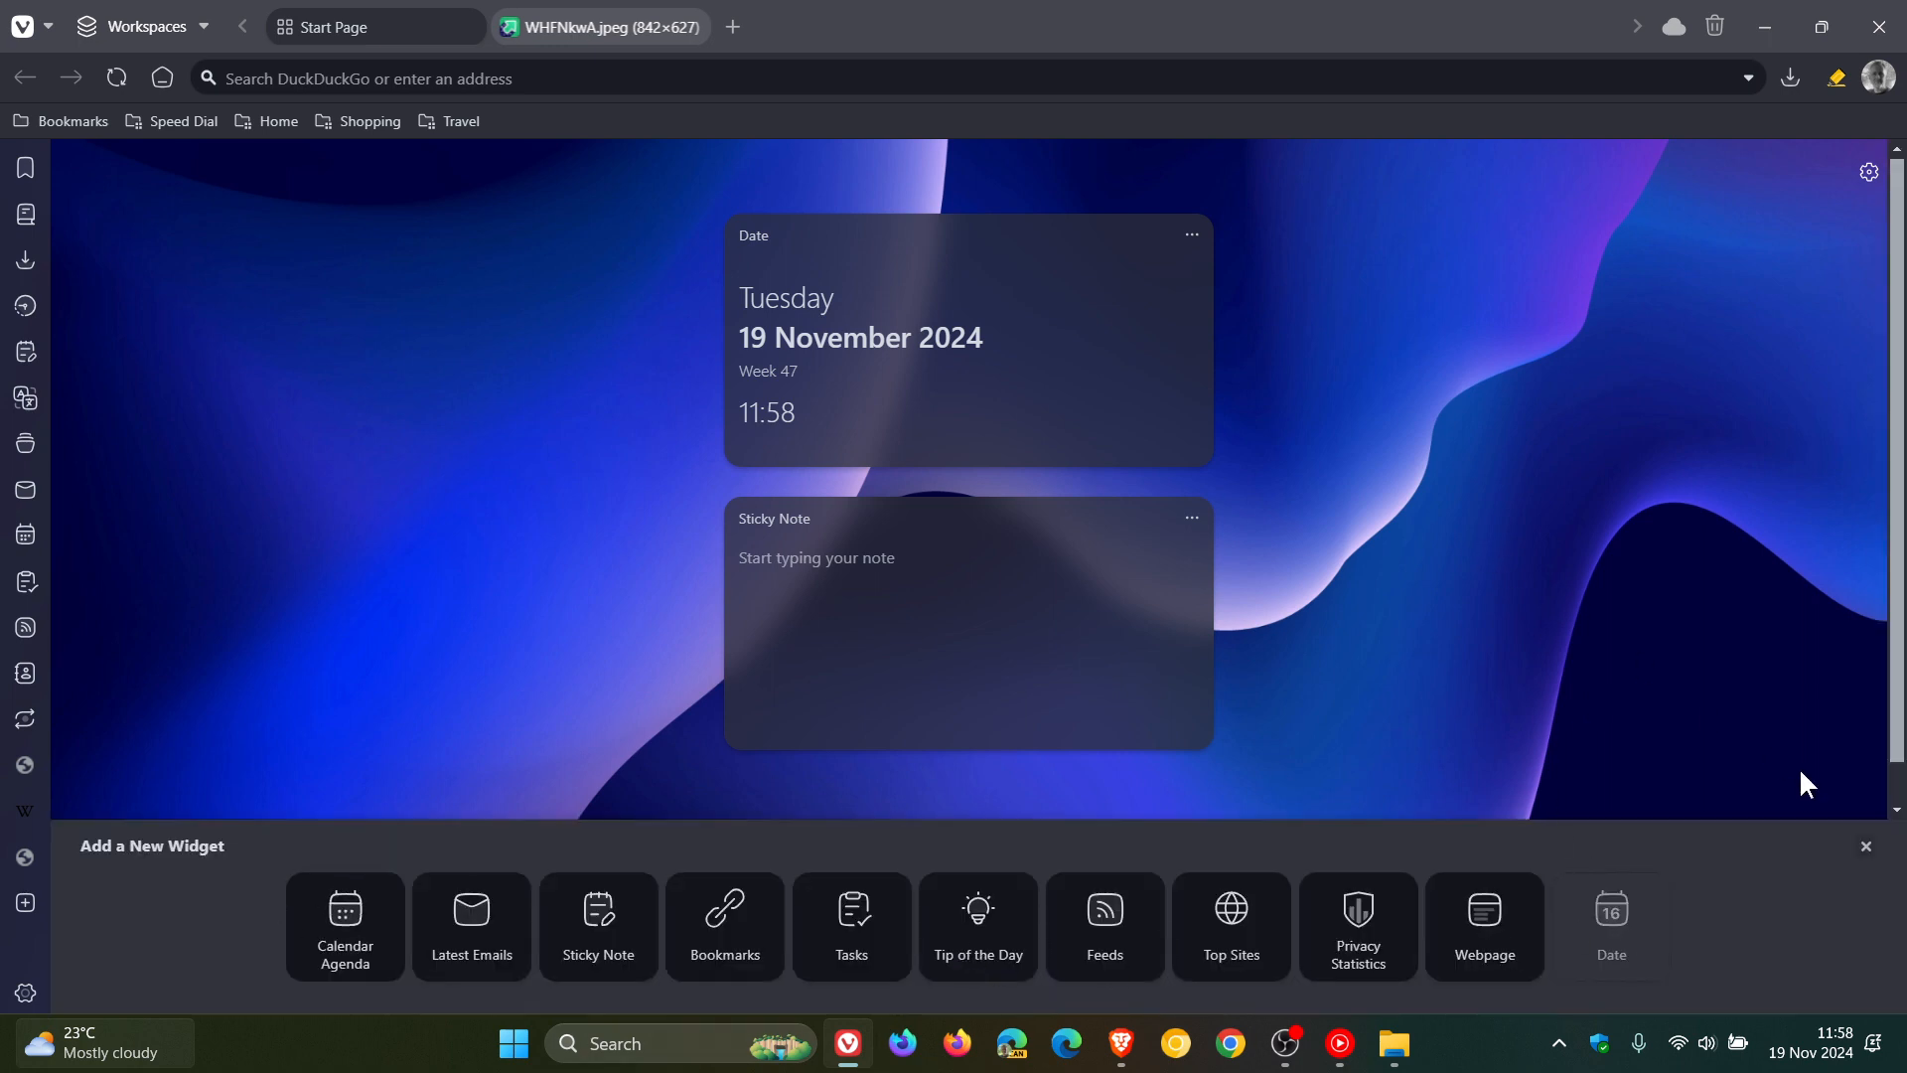
left_click(1863, 846)
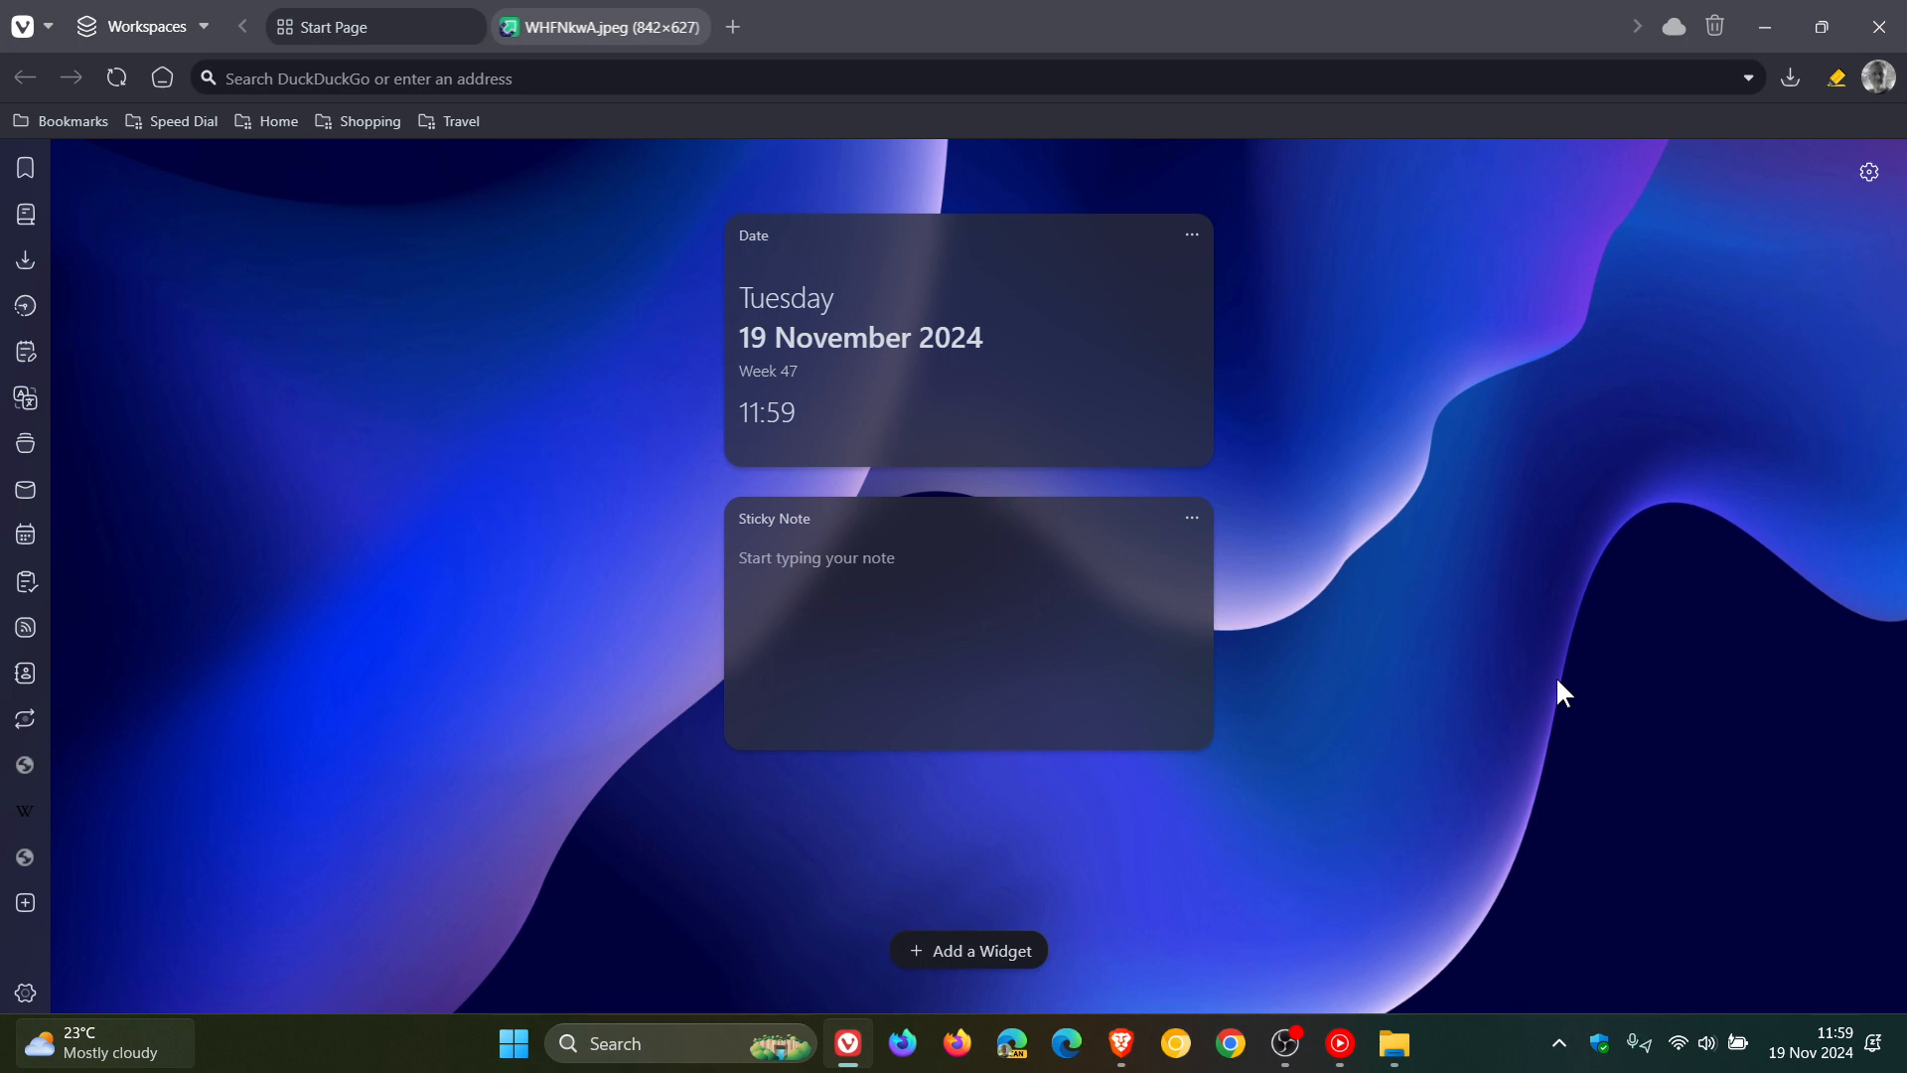
mouse_move(1505, 557)
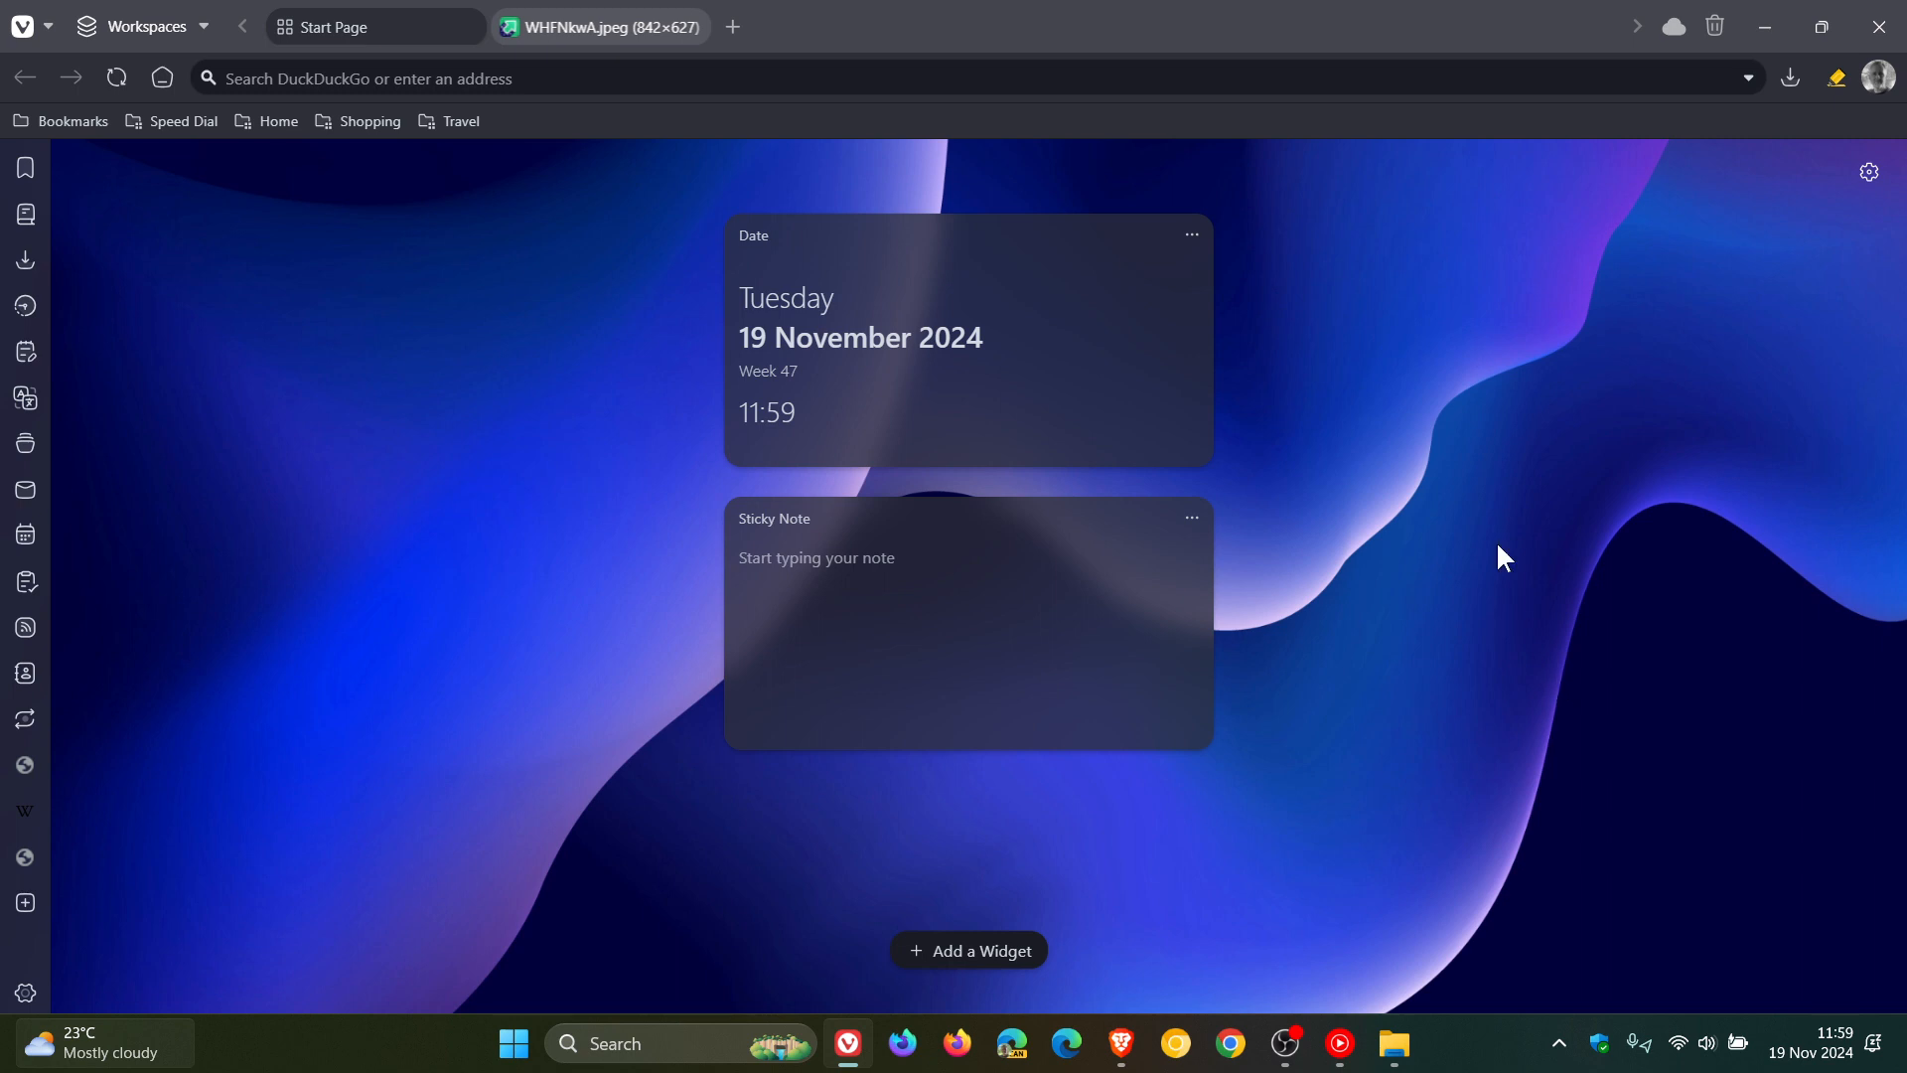
mouse_move(1535, 596)
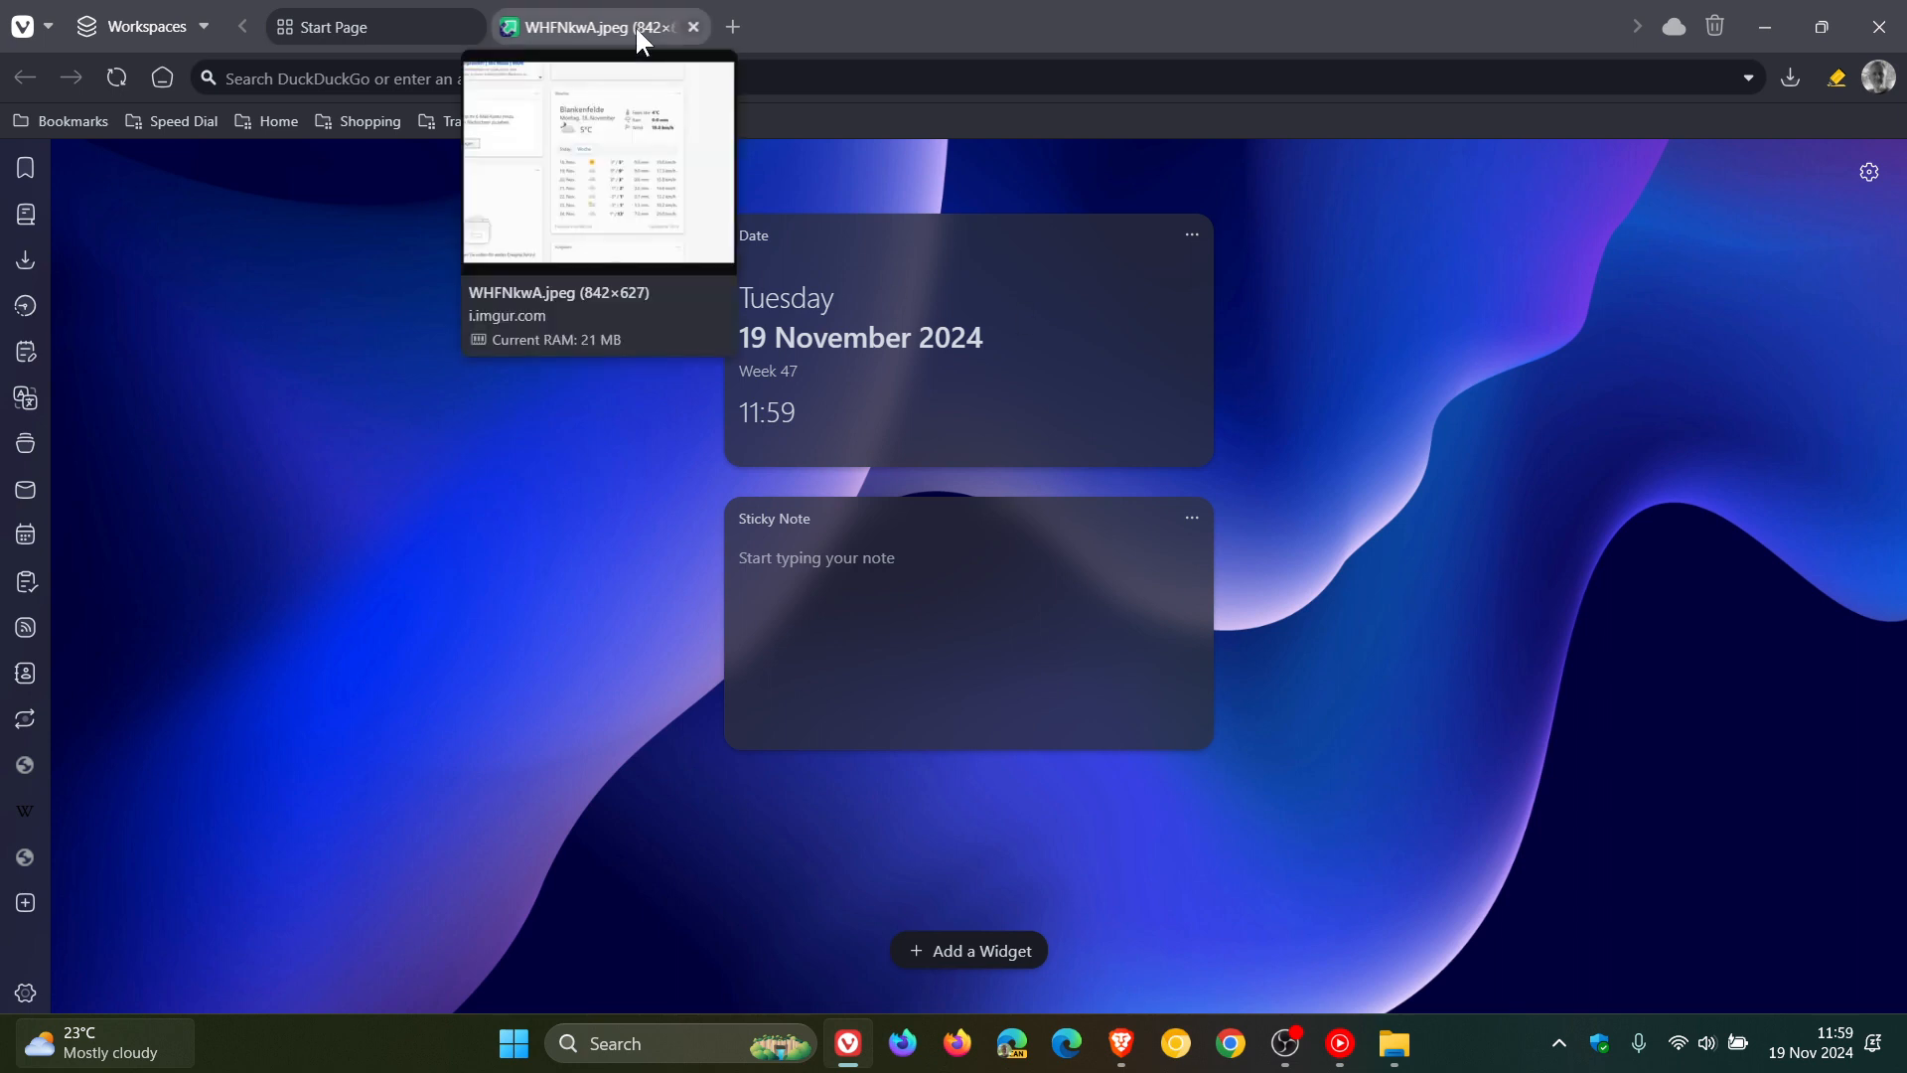
left_click(596, 27)
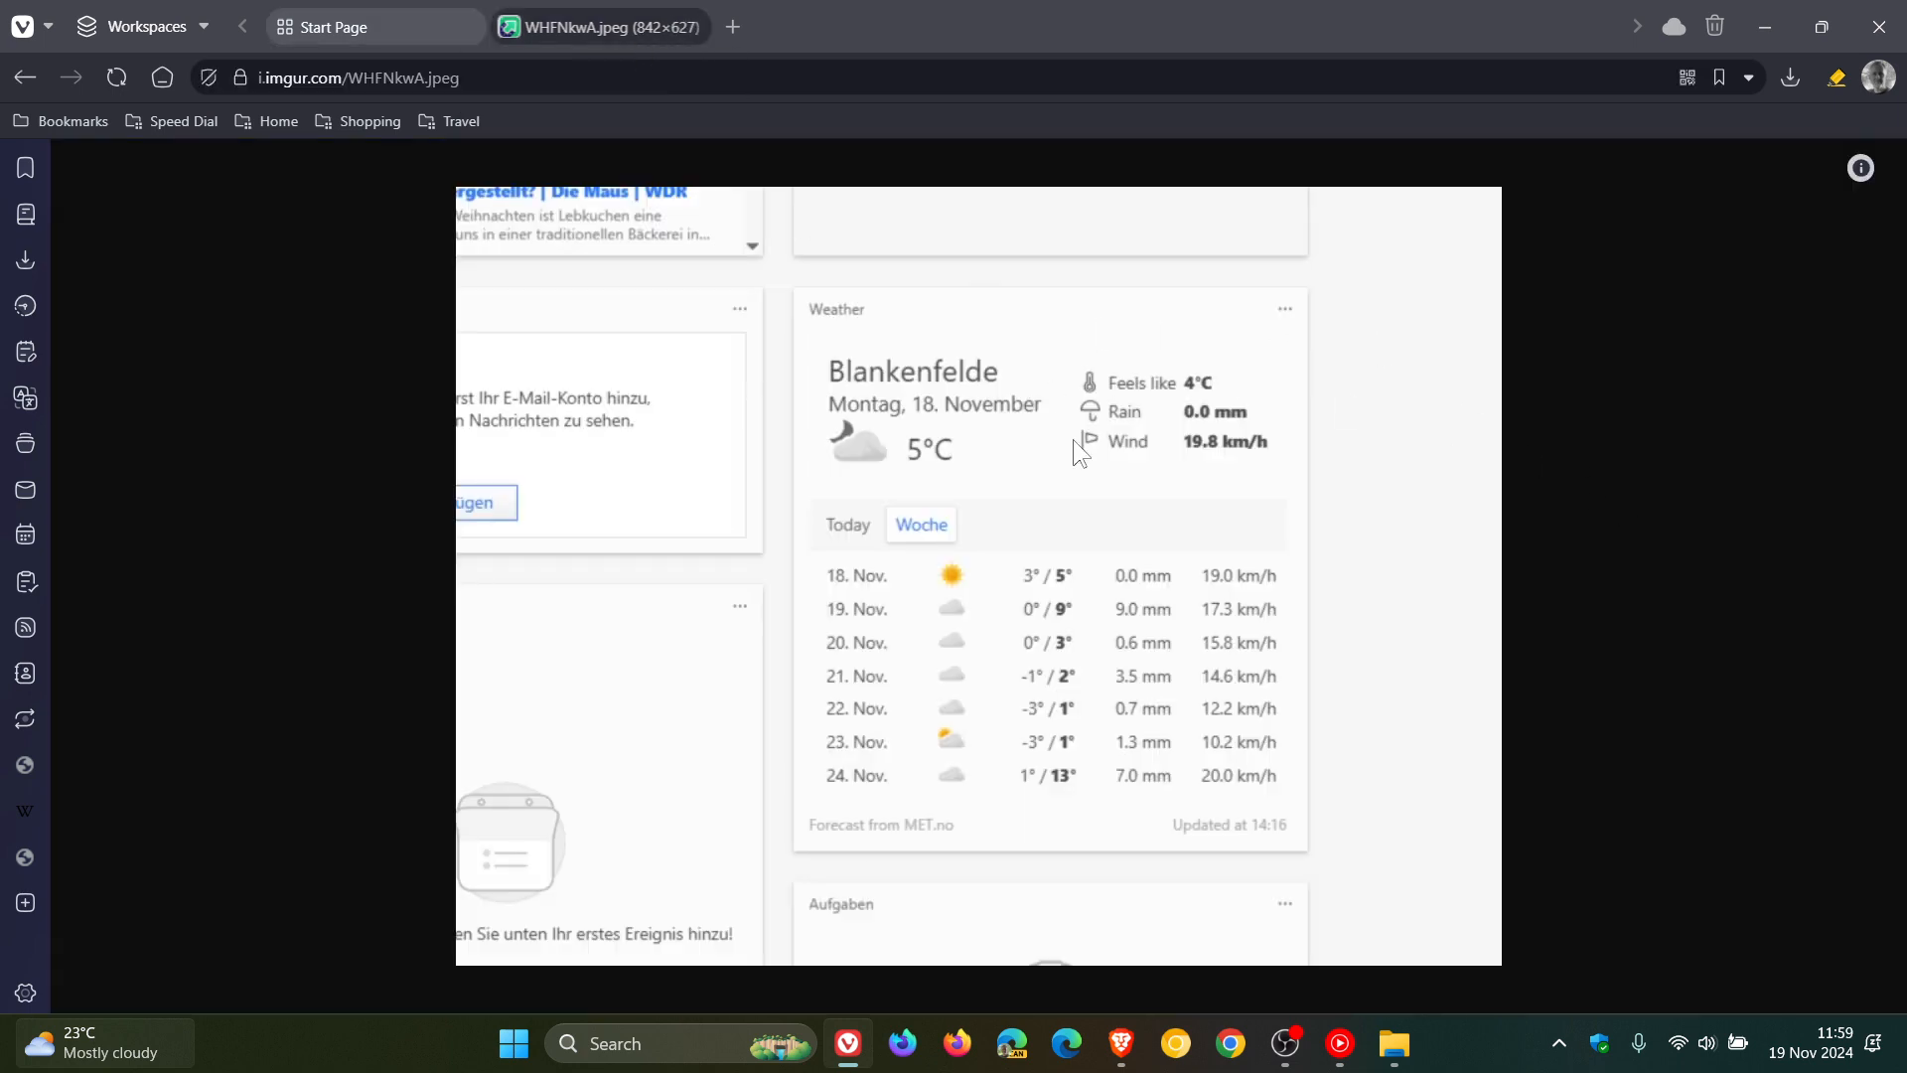
mouse_move(1425, 375)
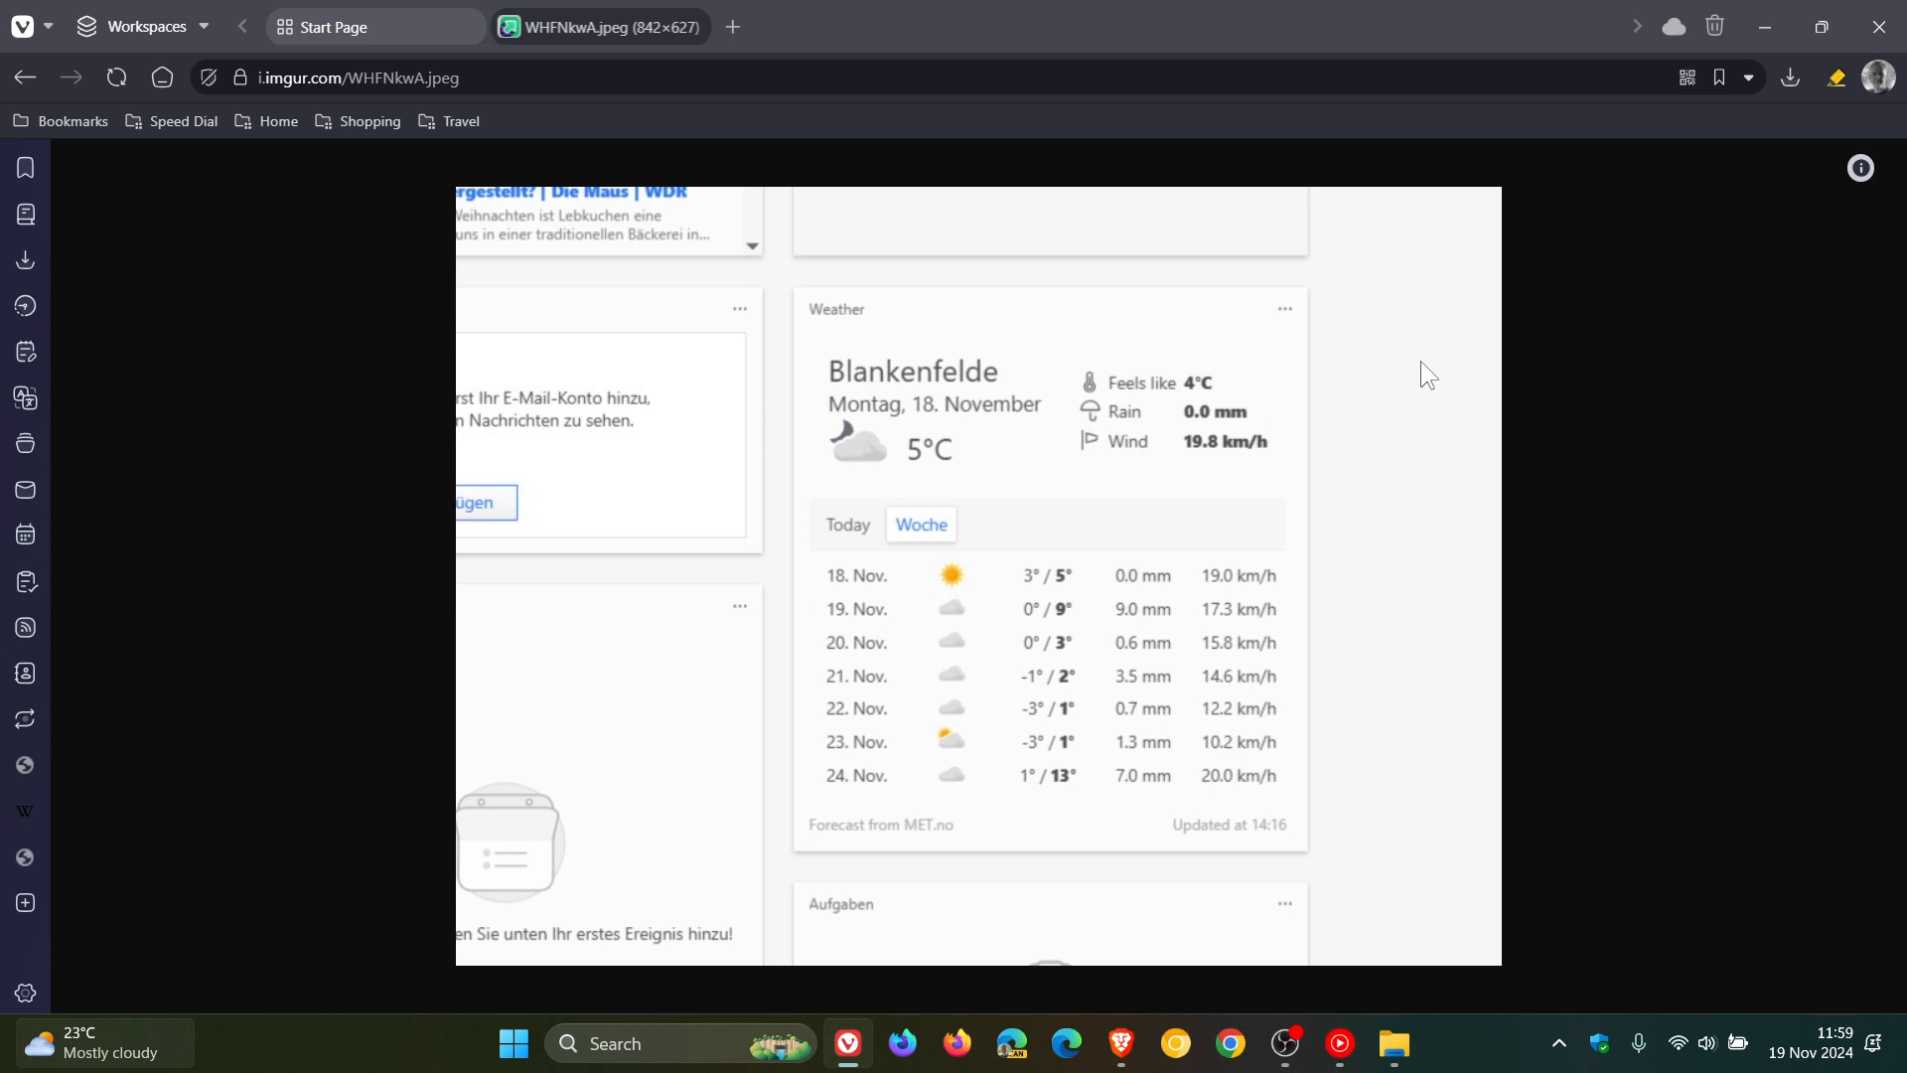
mouse_move(914, 422)
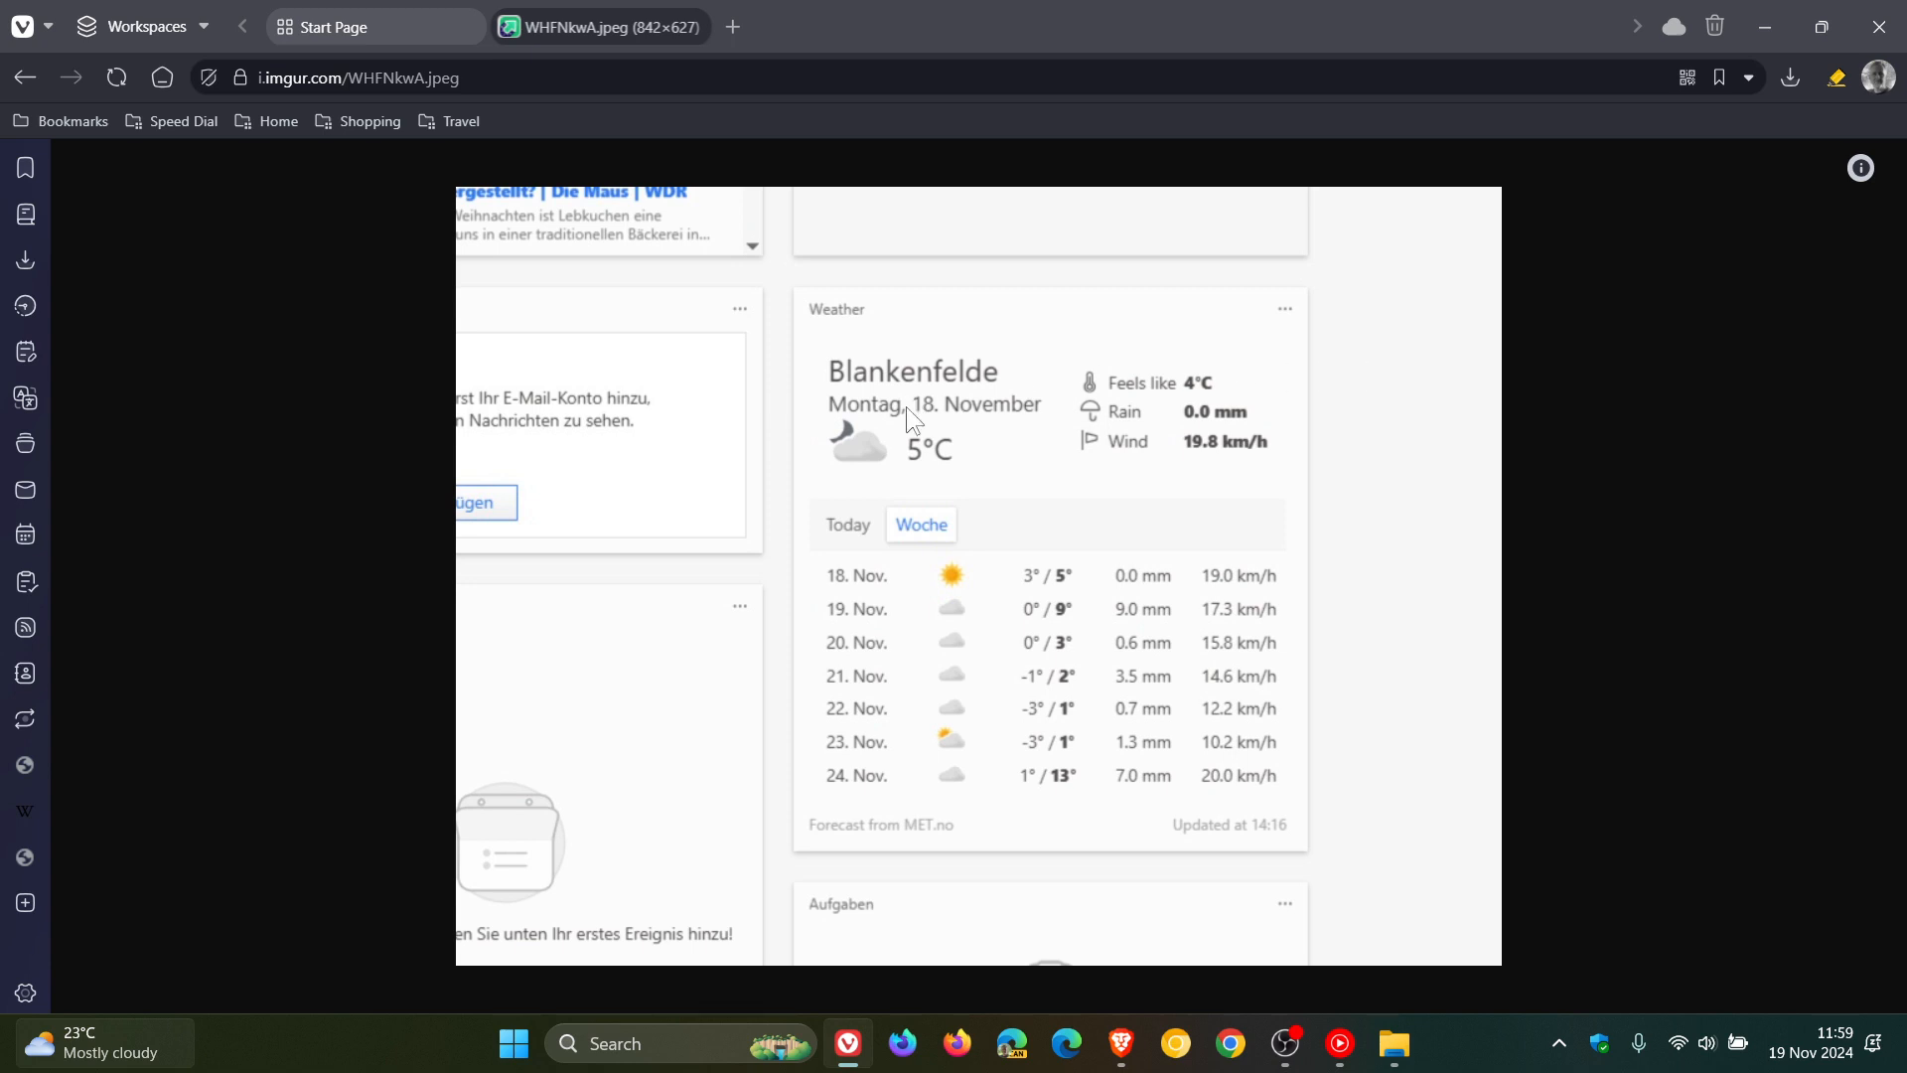
mouse_move(906, 560)
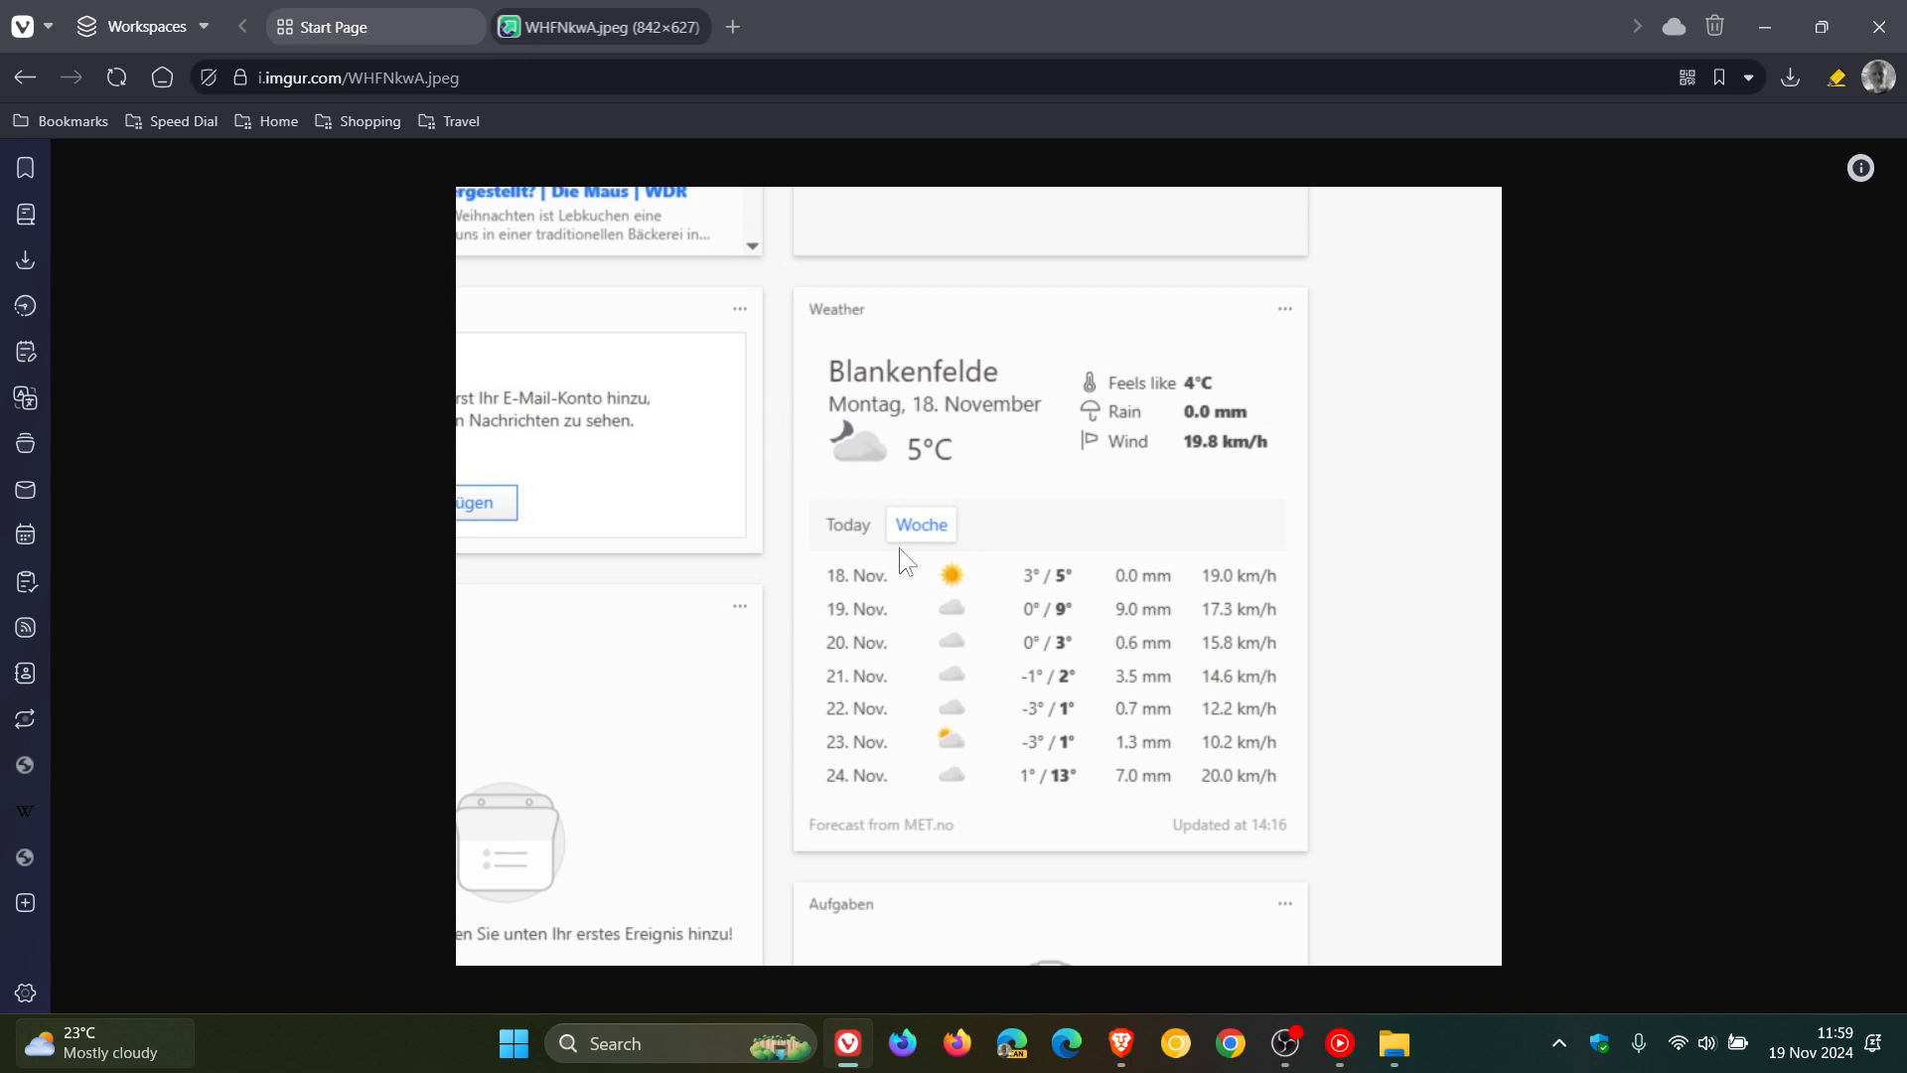
mouse_move(1483, 736)
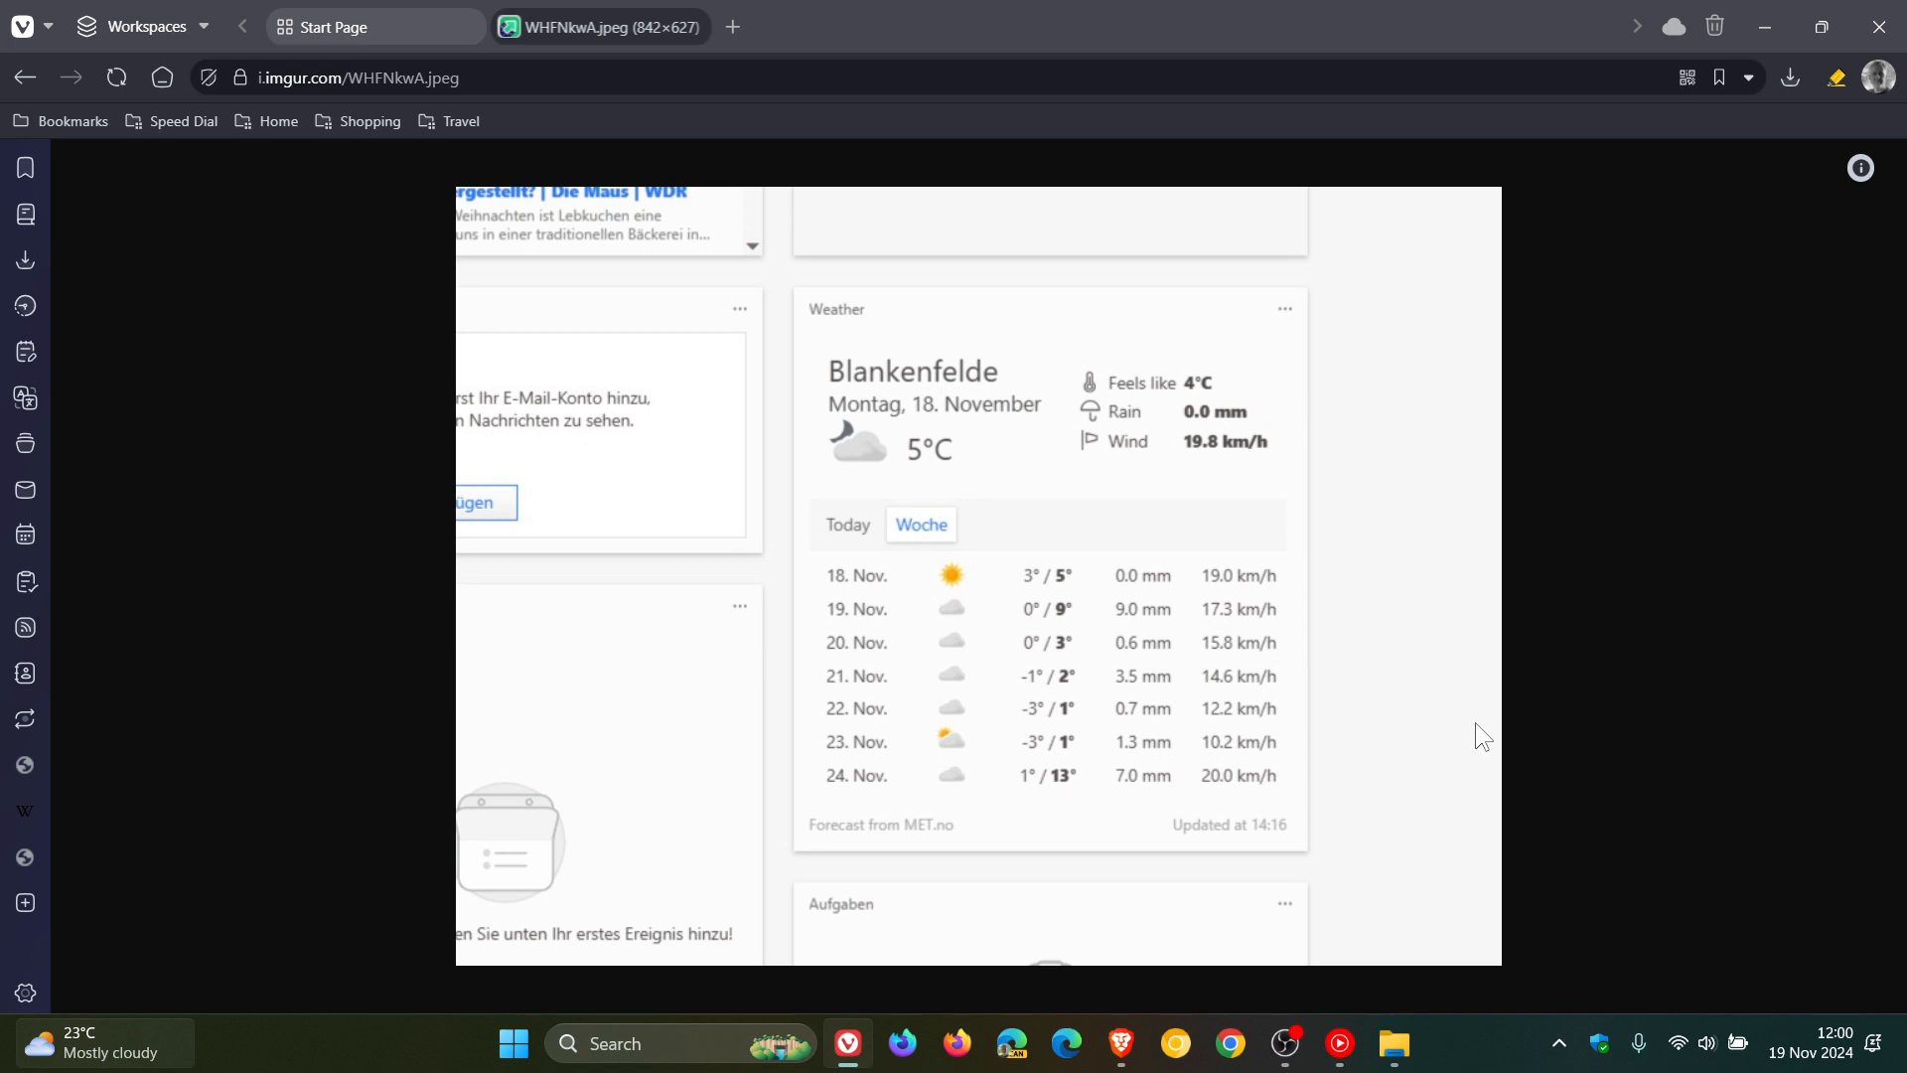
mouse_move(1398, 581)
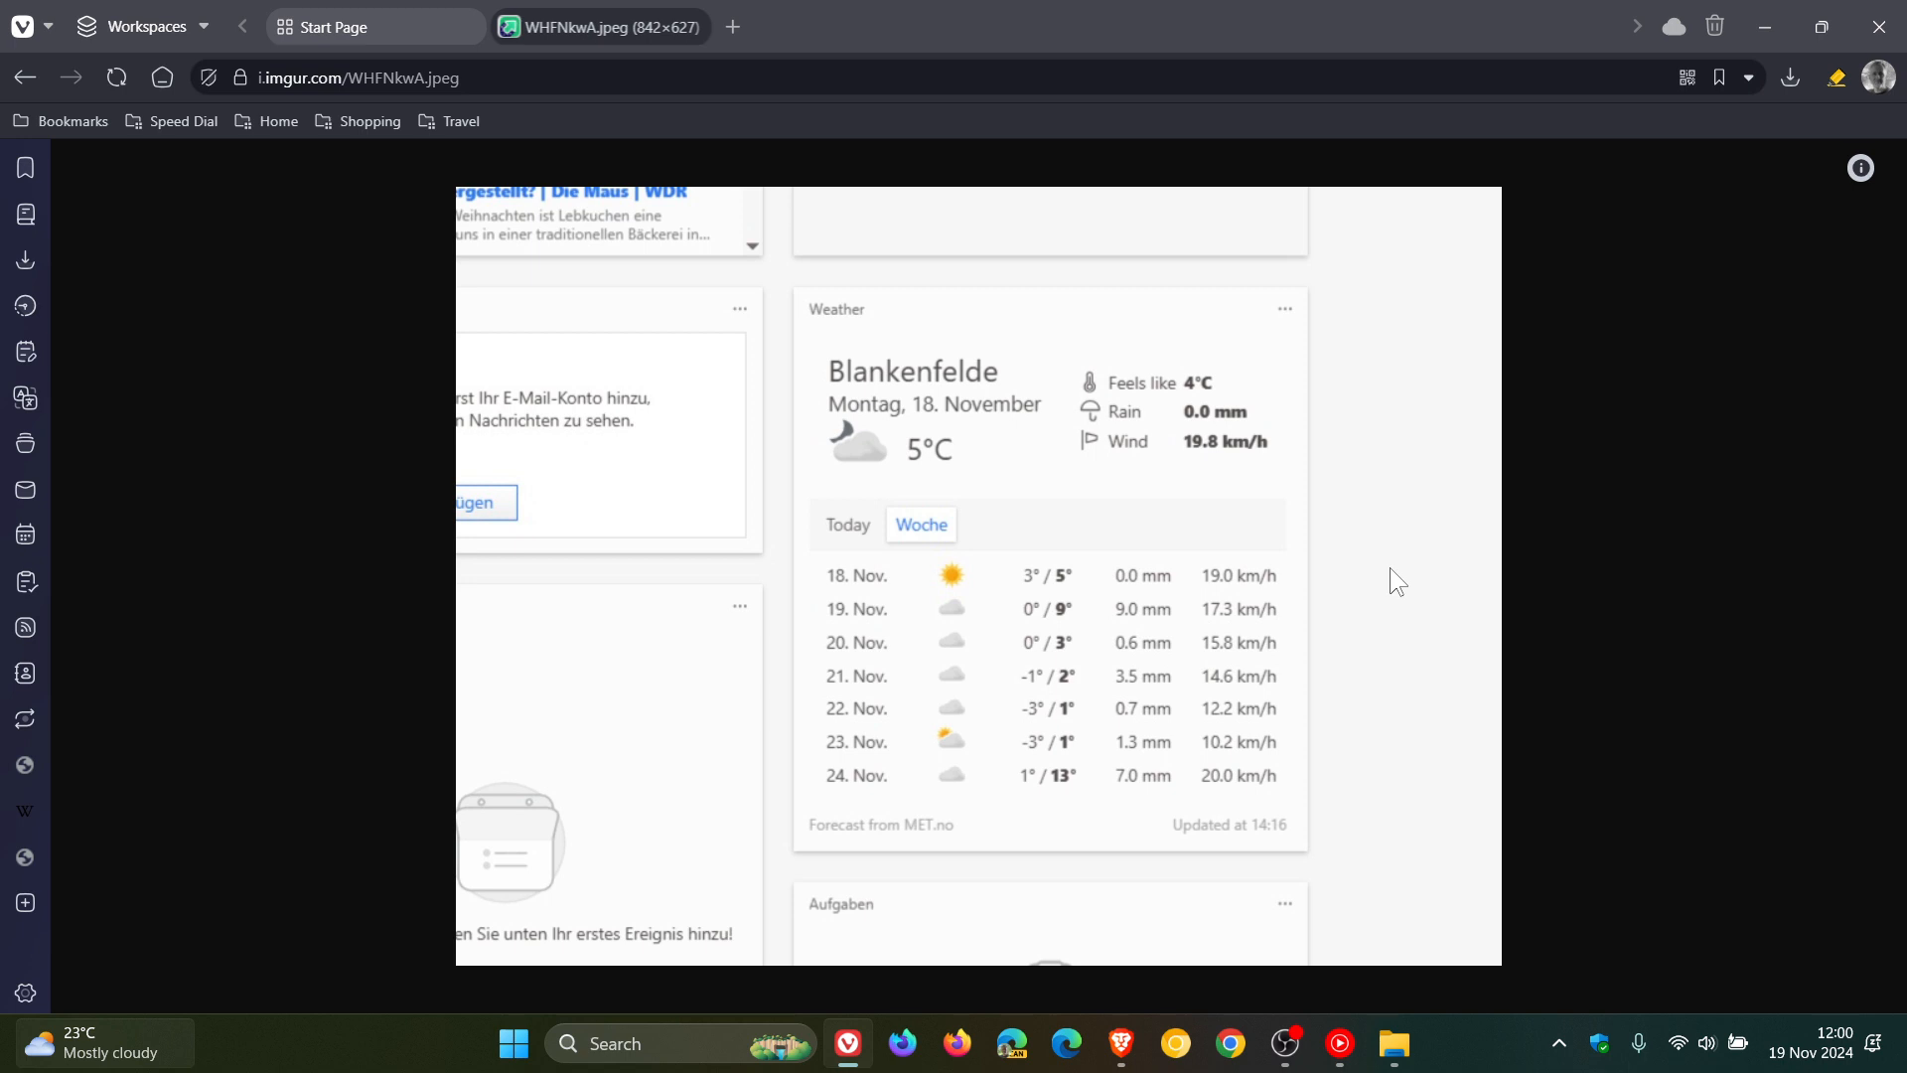
mouse_move(1117, 601)
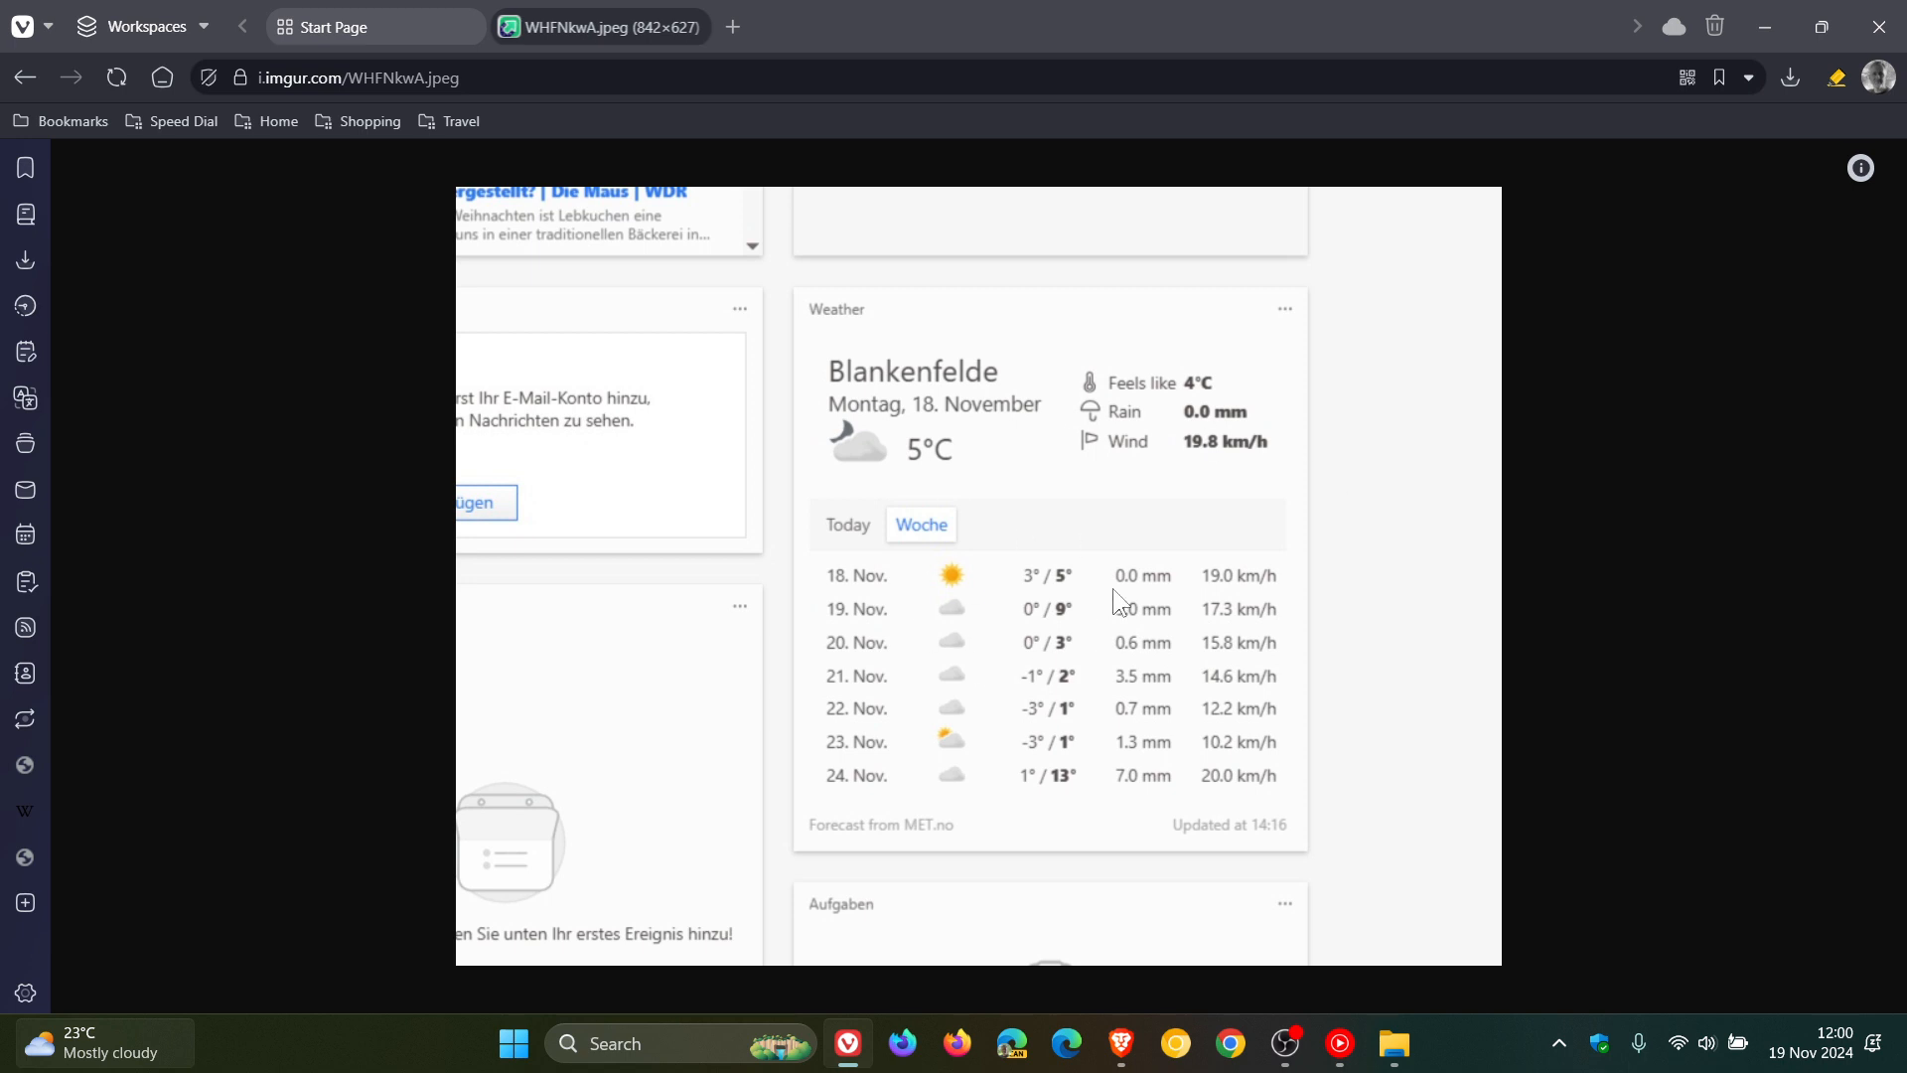
mouse_move(1345, 607)
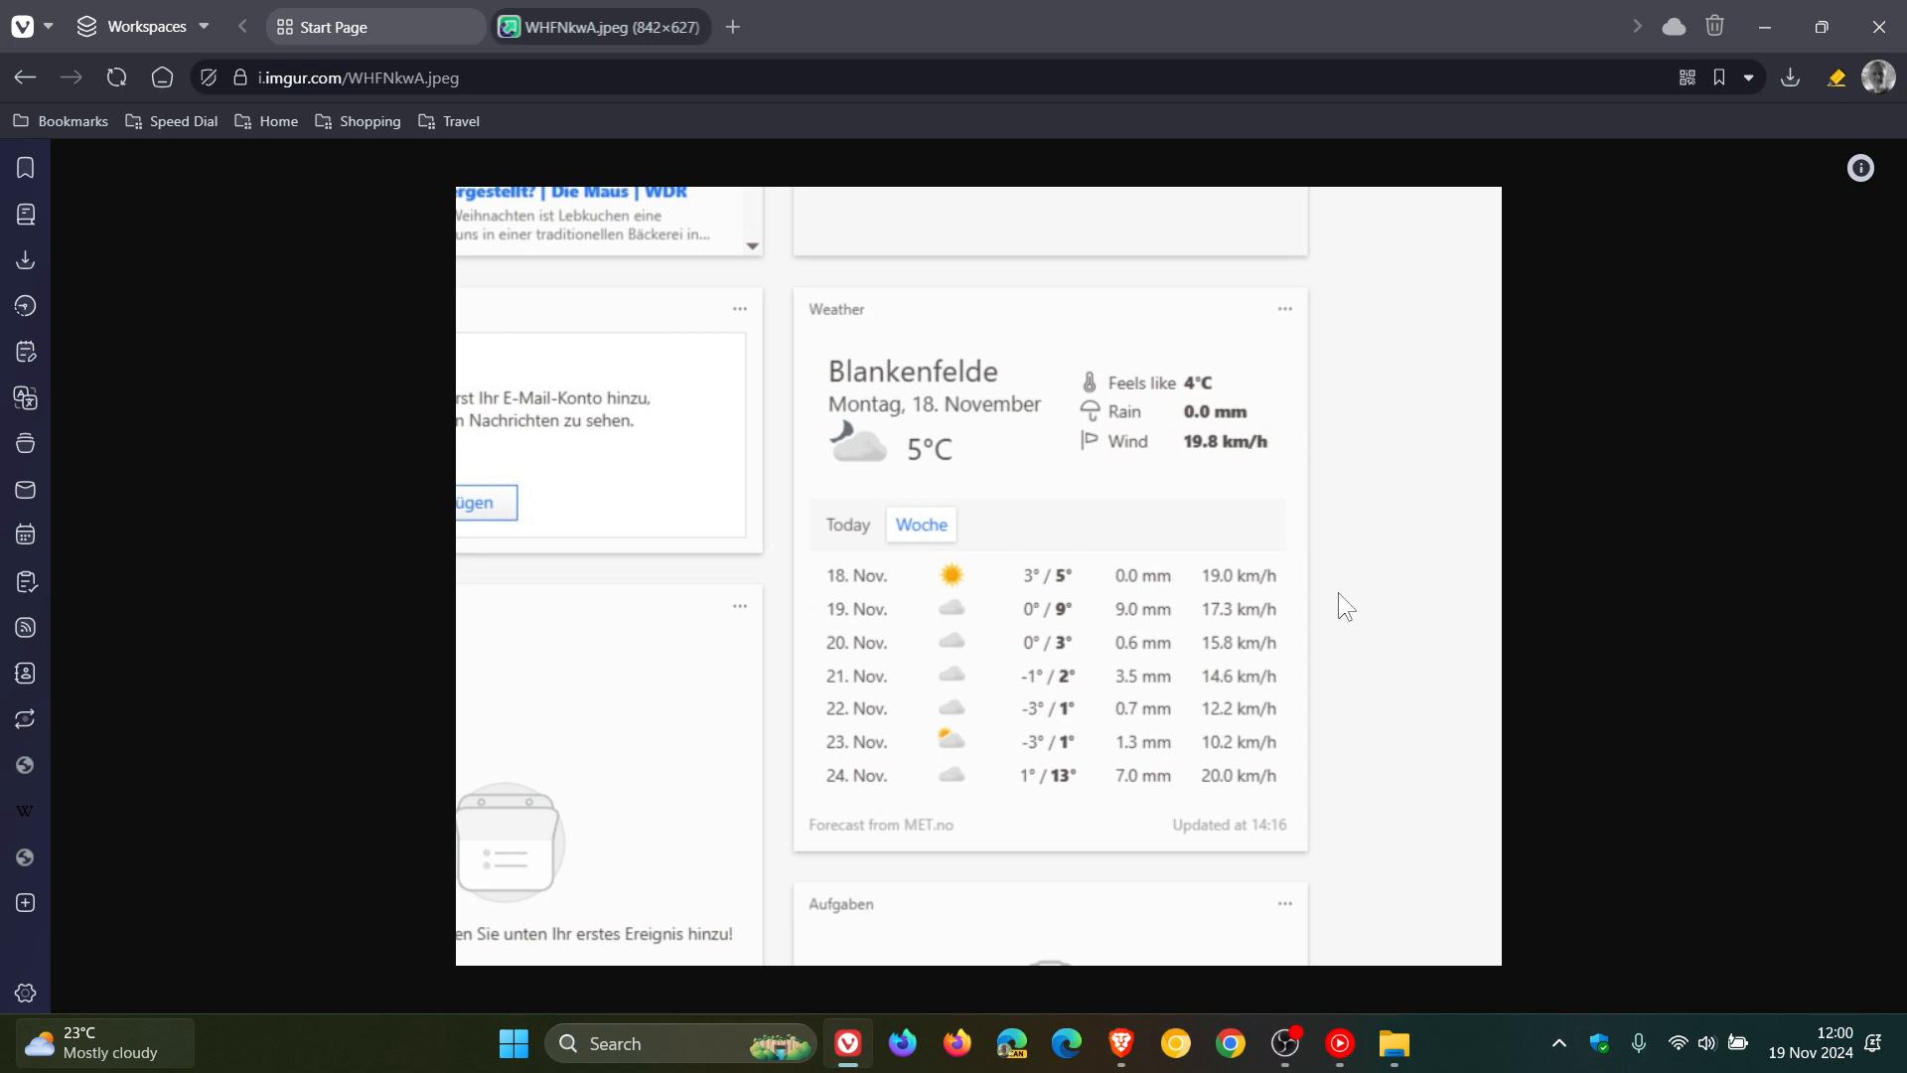
mouse_move(1264, 525)
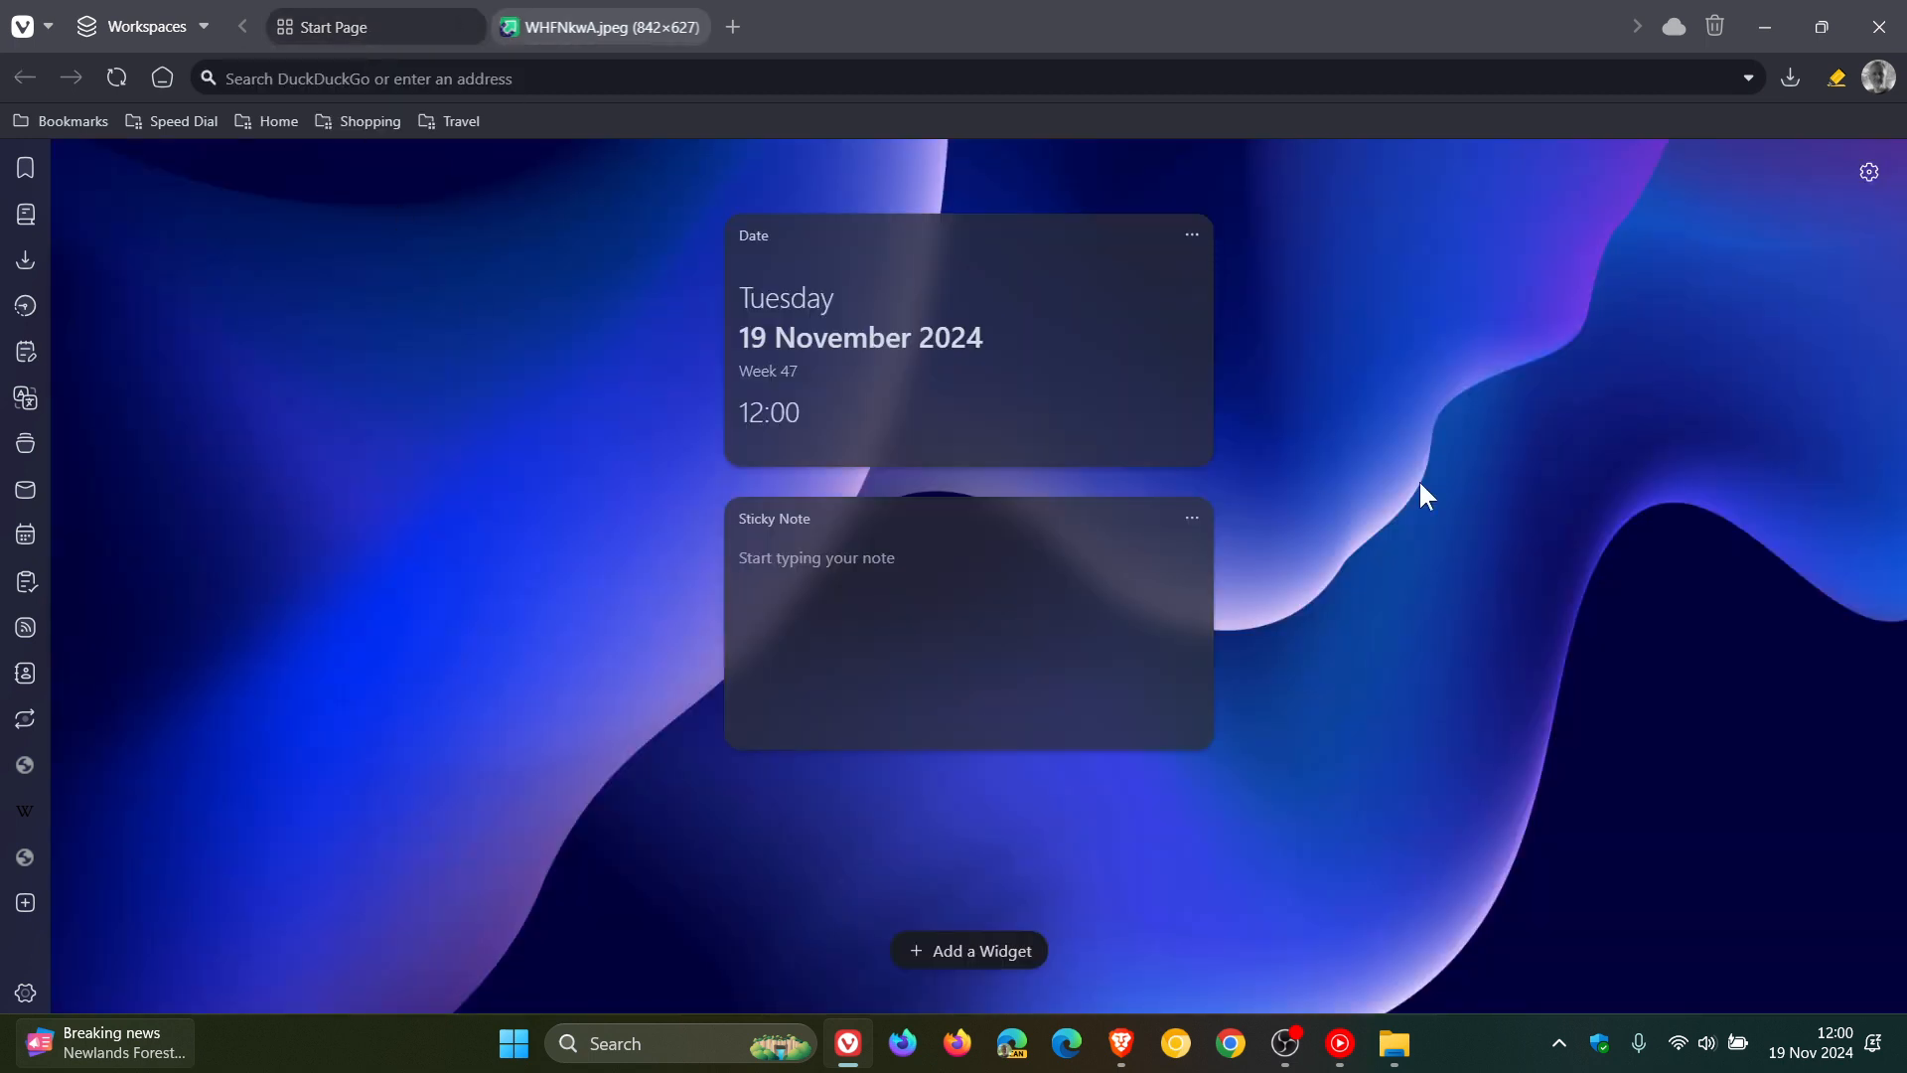
mouse_move(1191, 517)
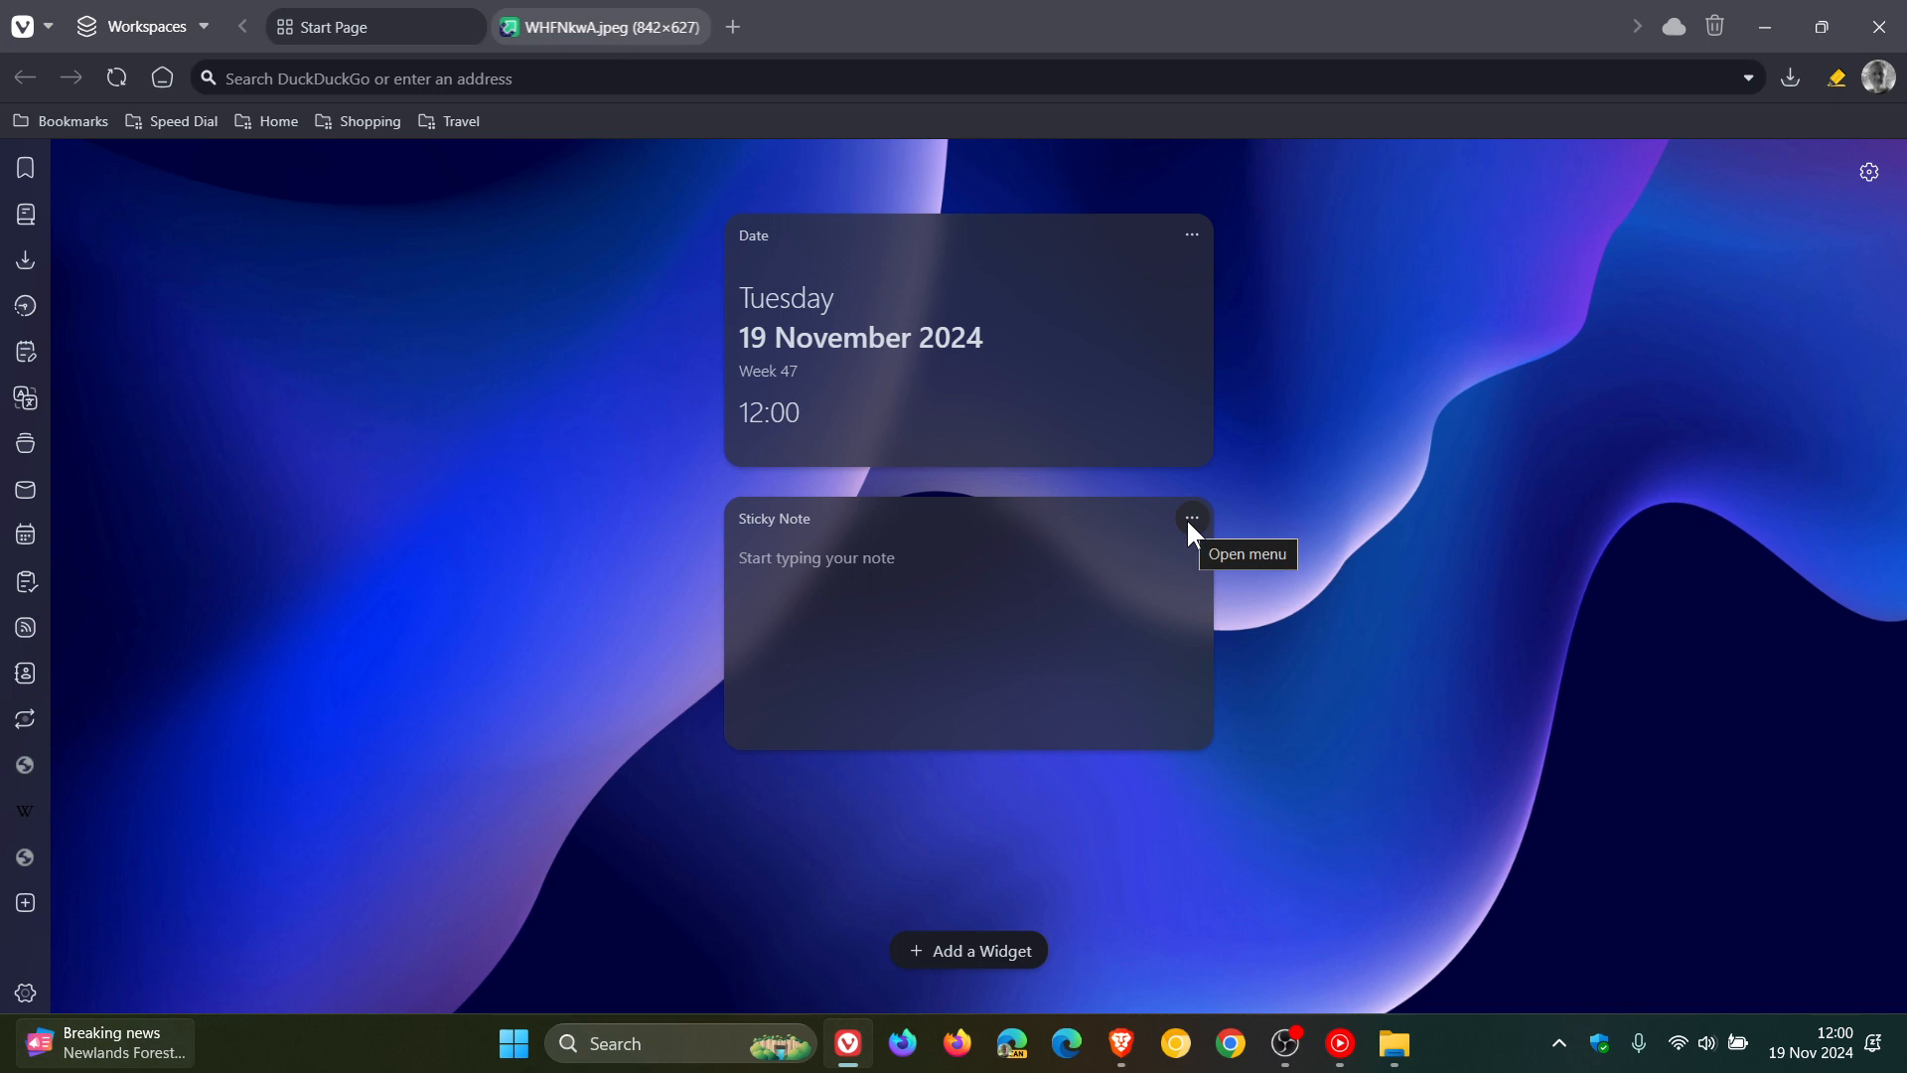
Remove the Sticky Note widget via its options menu, then briefly open and dismiss the widget list
left_click(1190, 517)
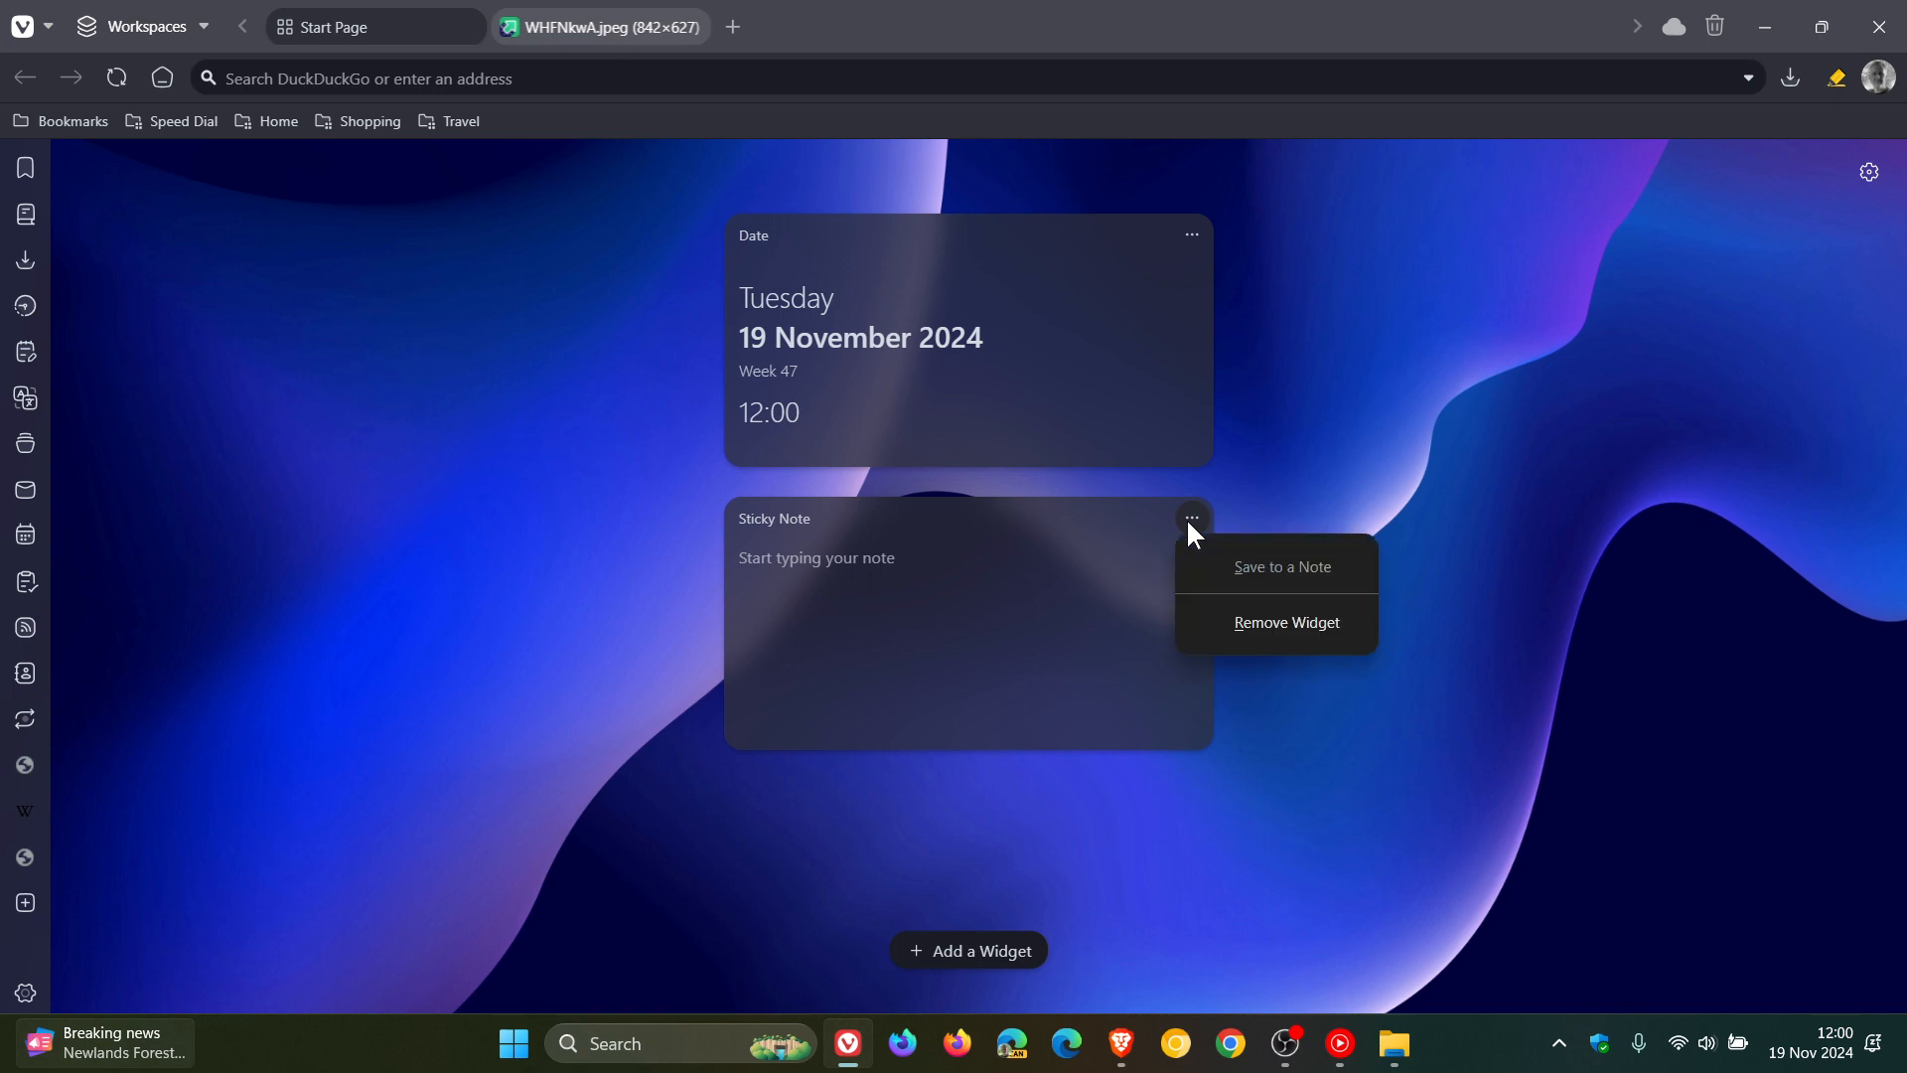
left_click(1279, 621)
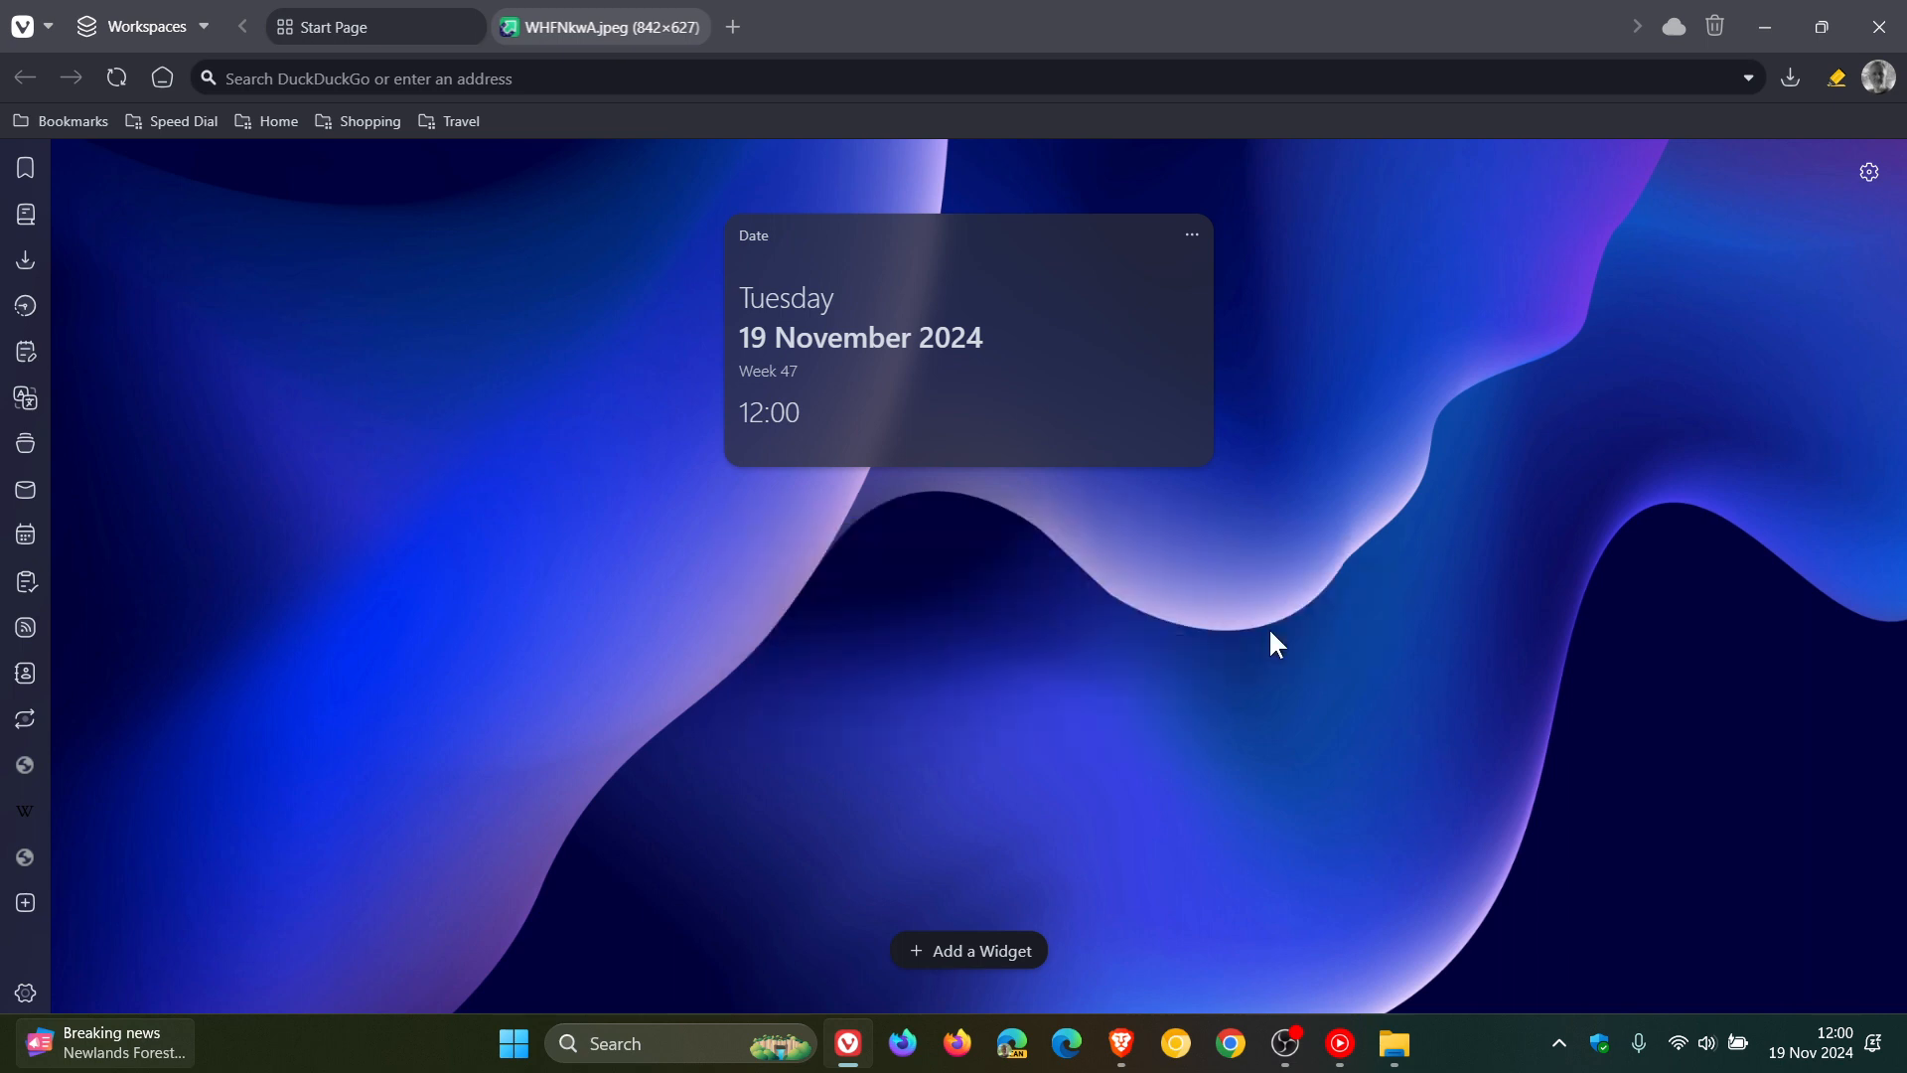
mouse_move(1505, 635)
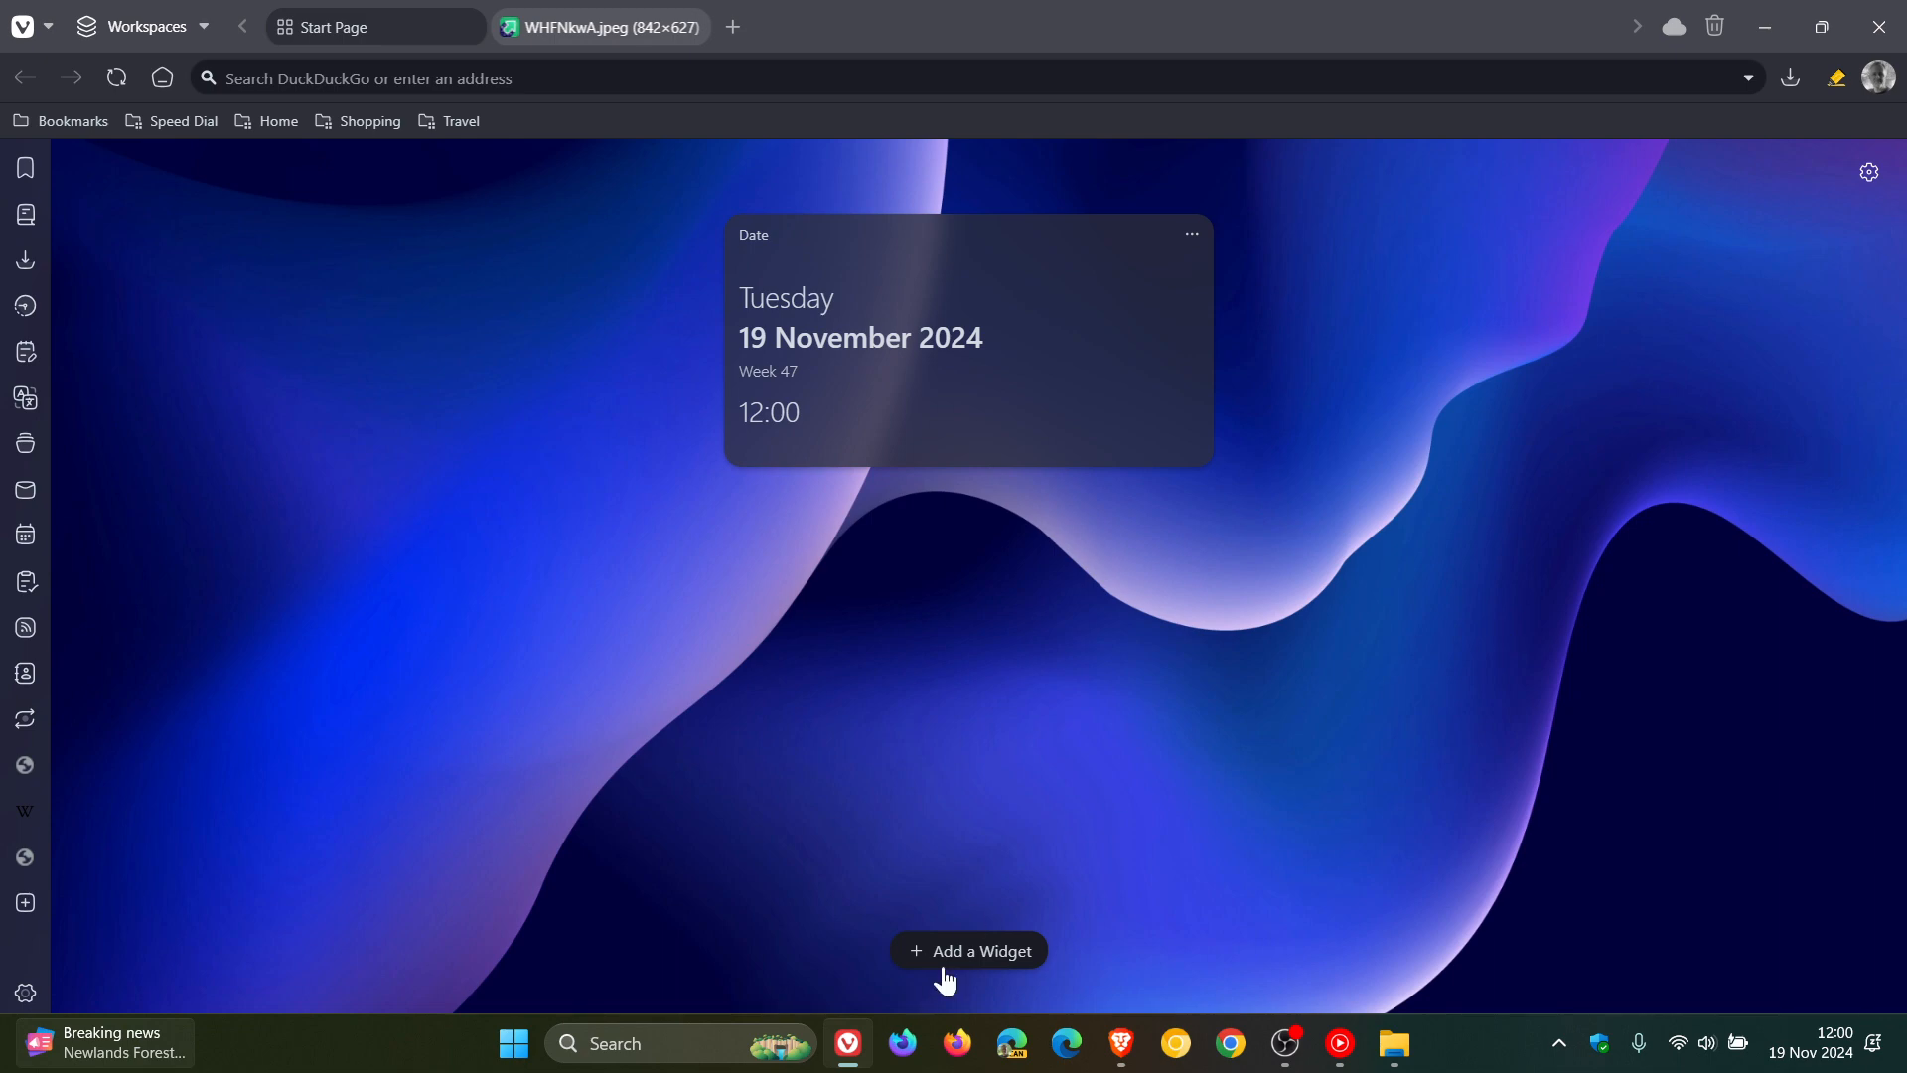
left_click(968, 950)
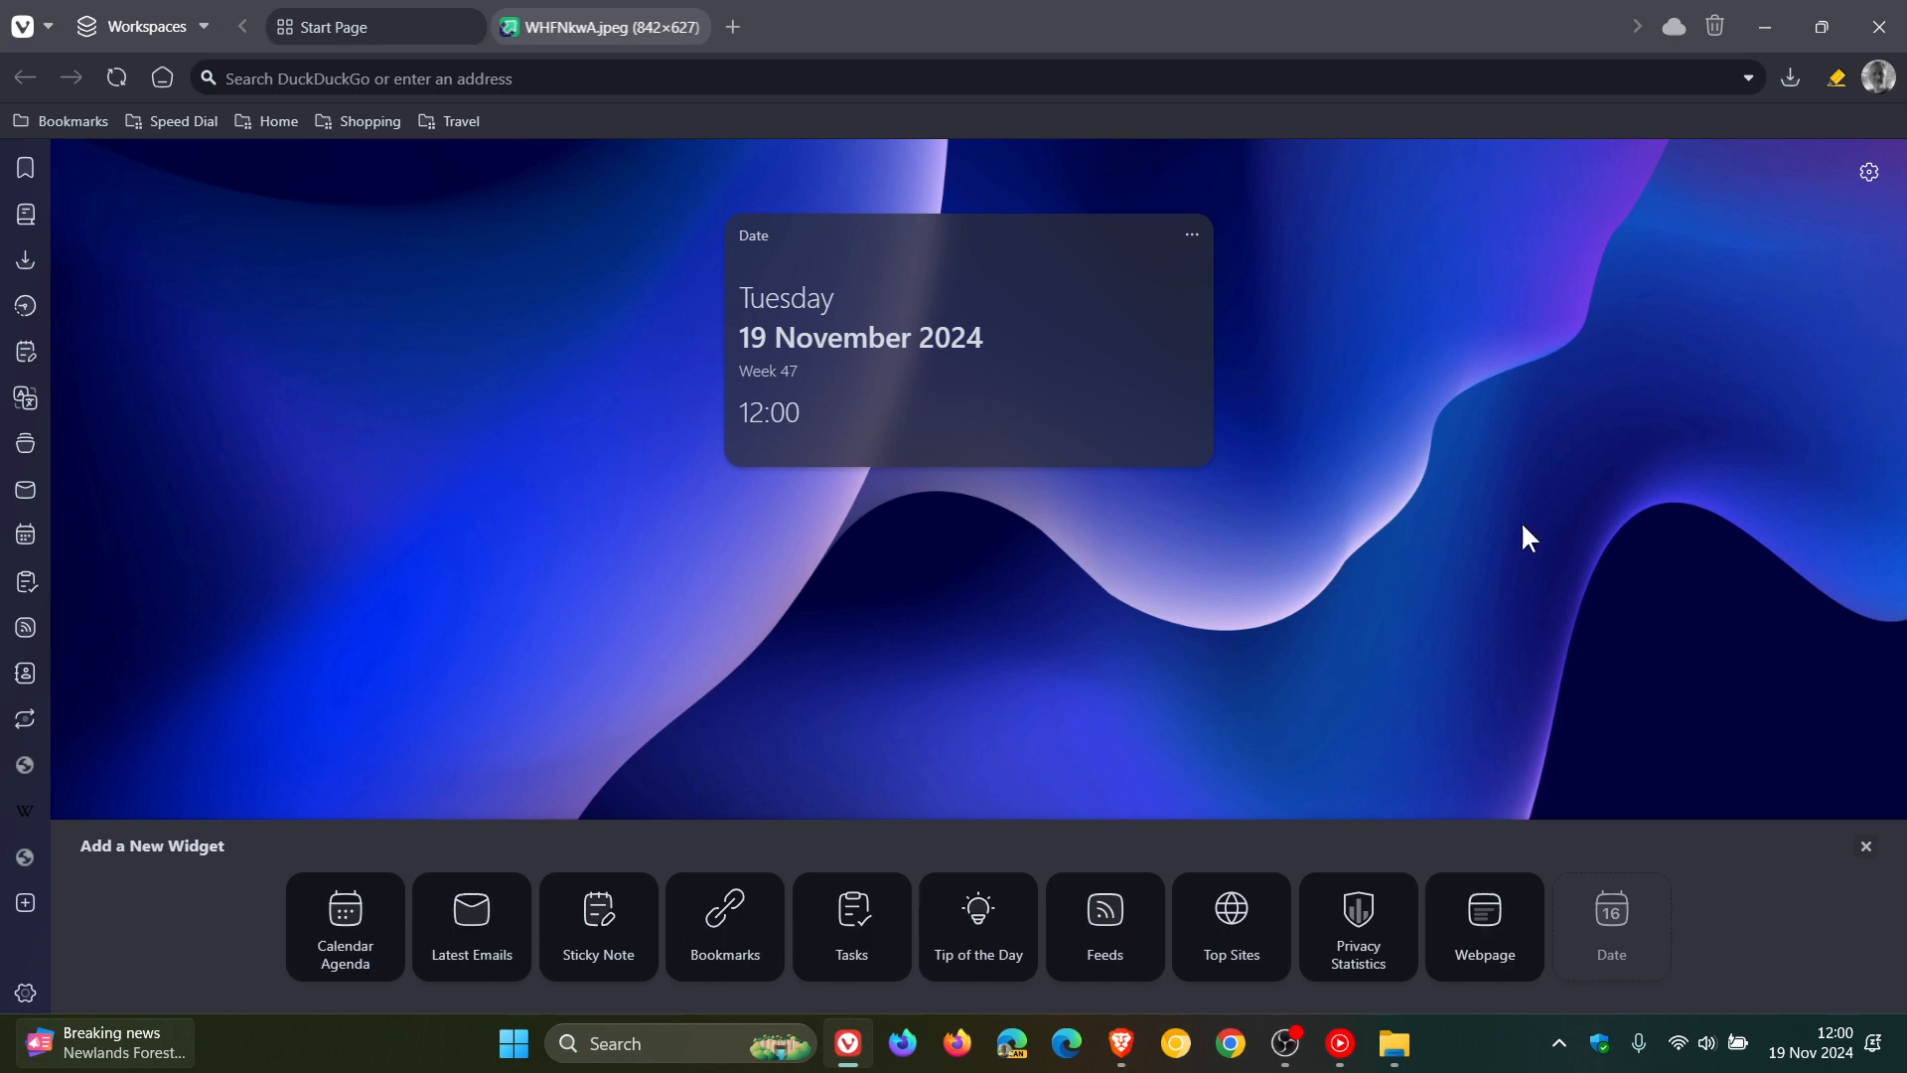
left_click(1862, 845)
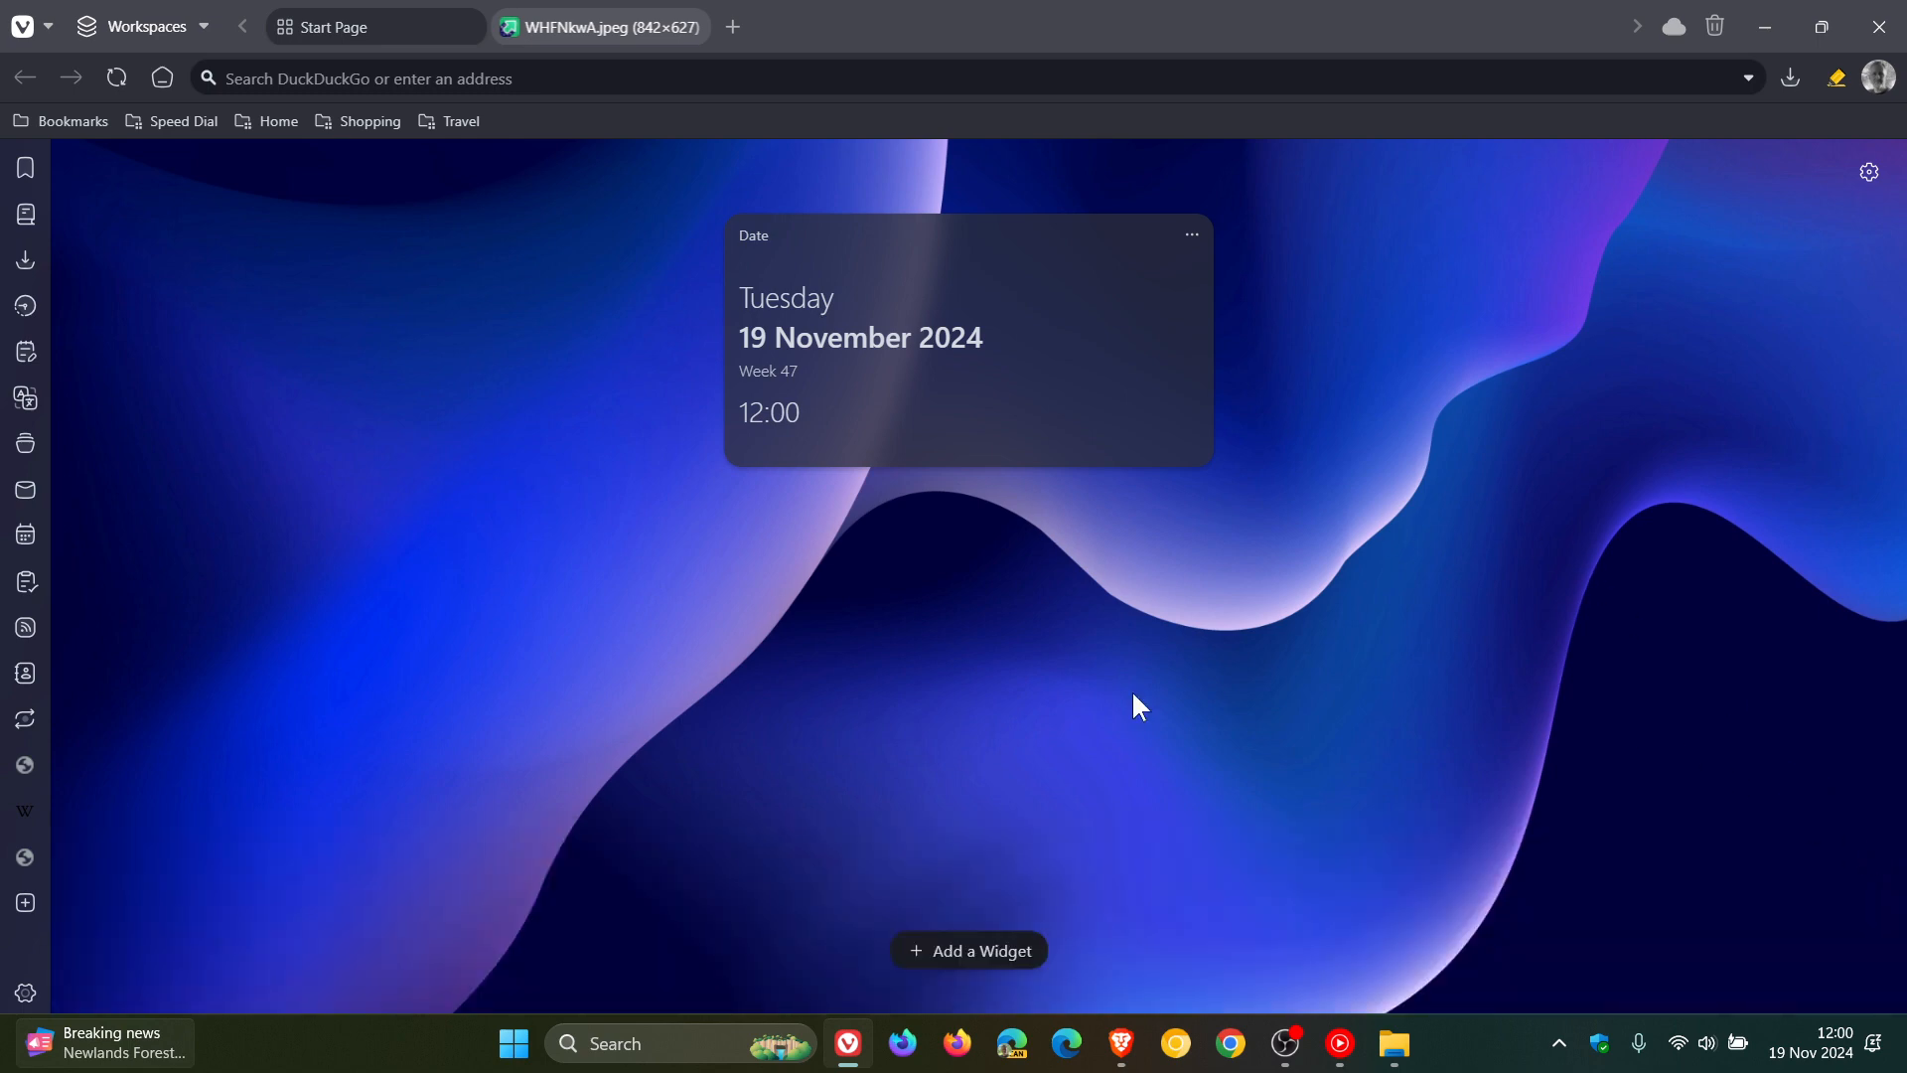
mouse_move(1242, 670)
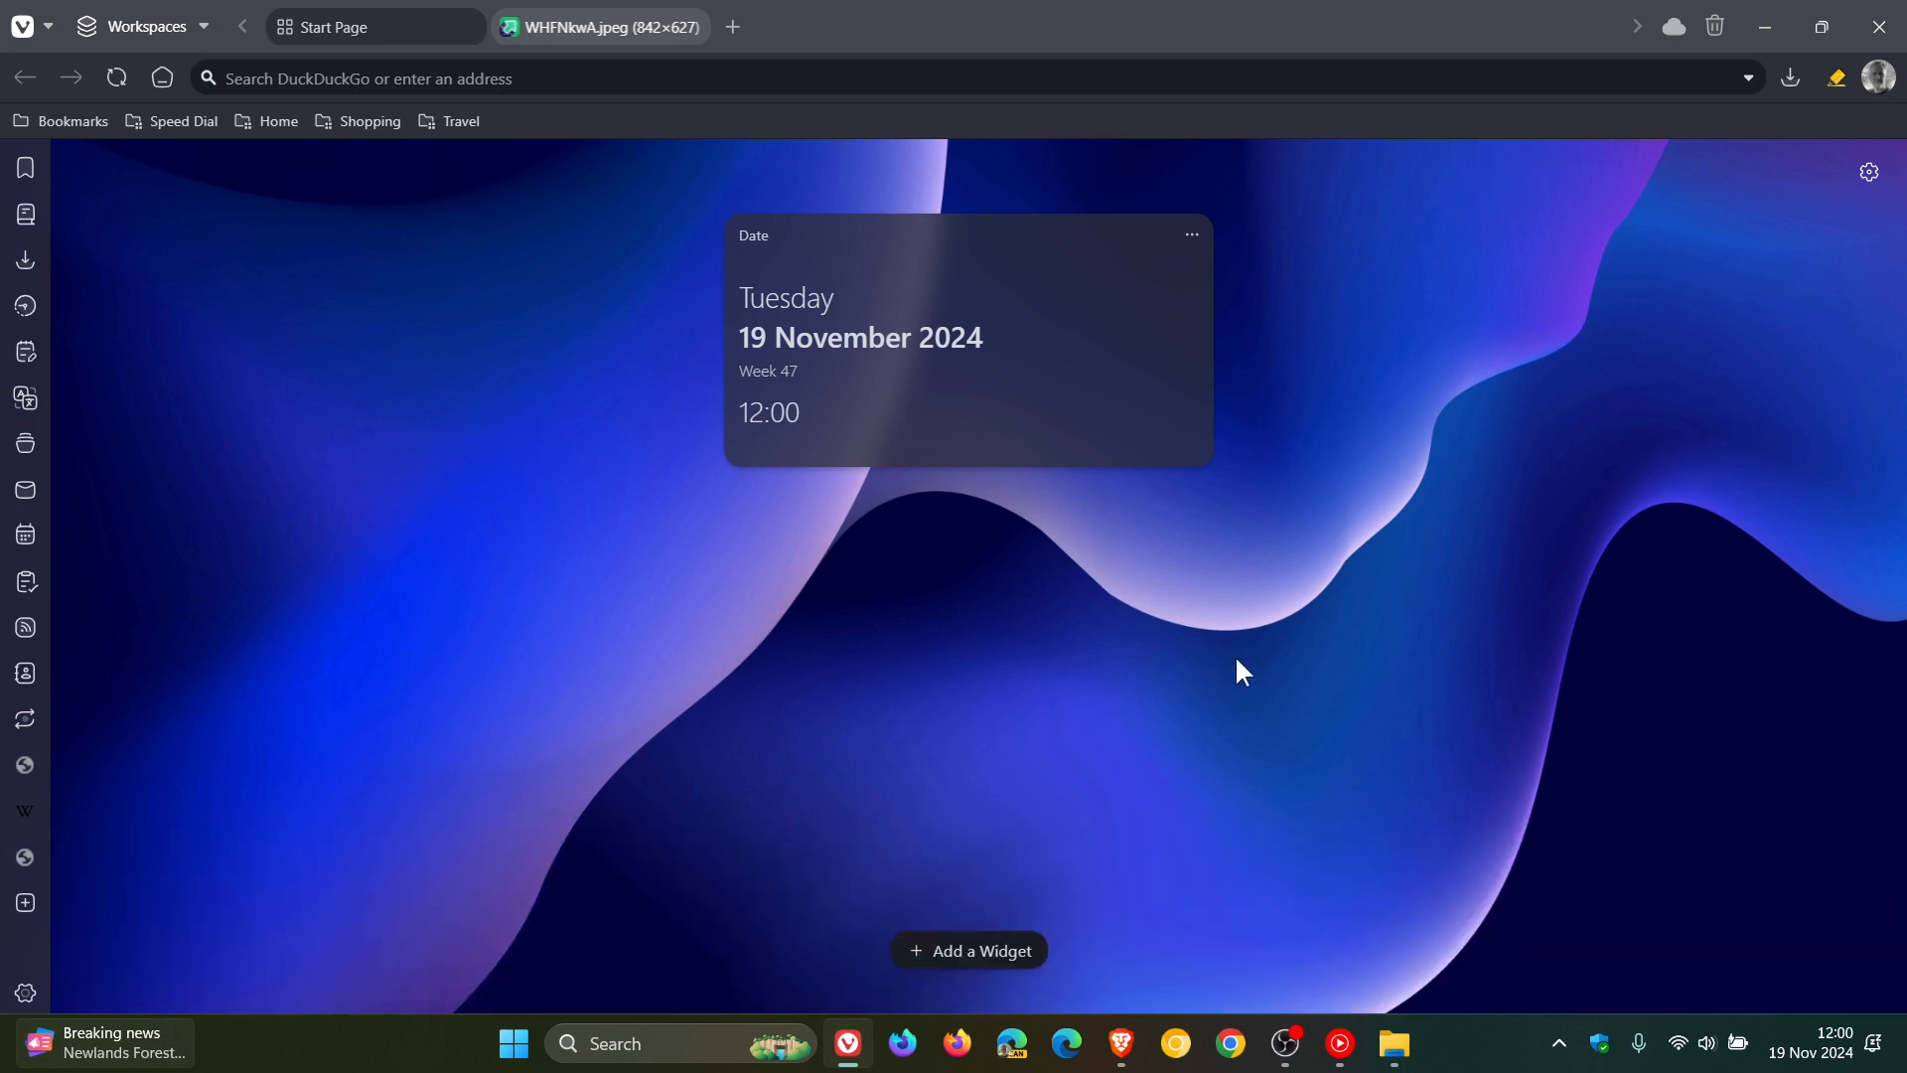